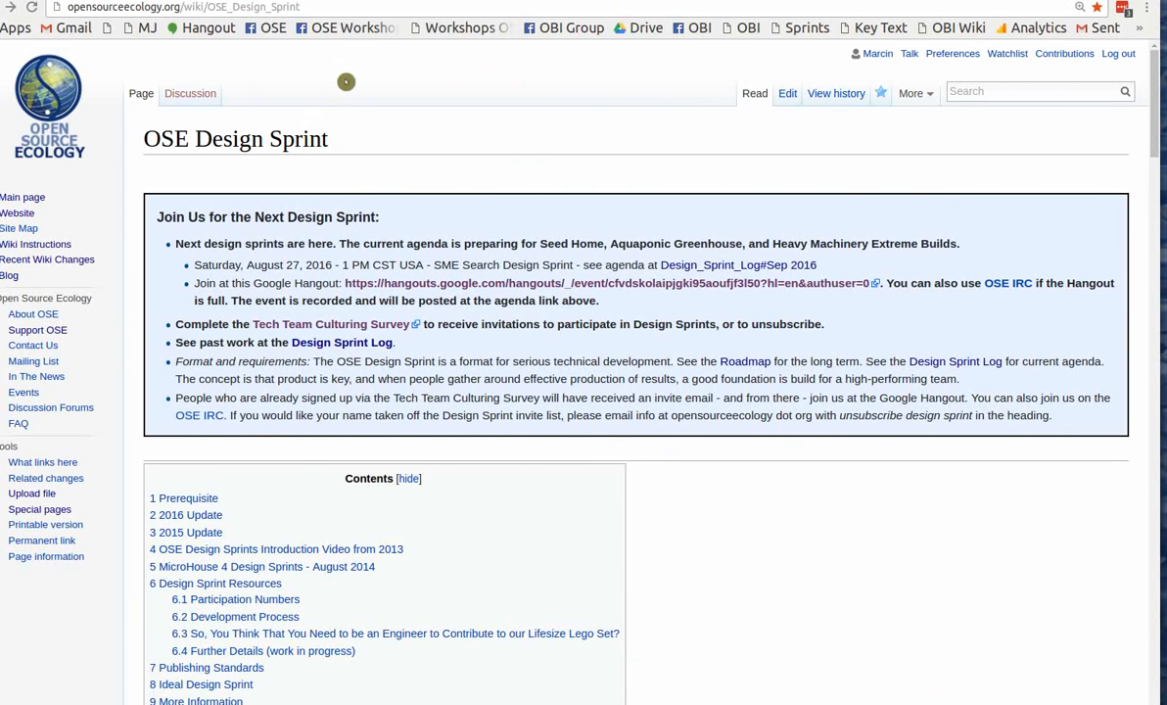
mouse_move(266, 214)
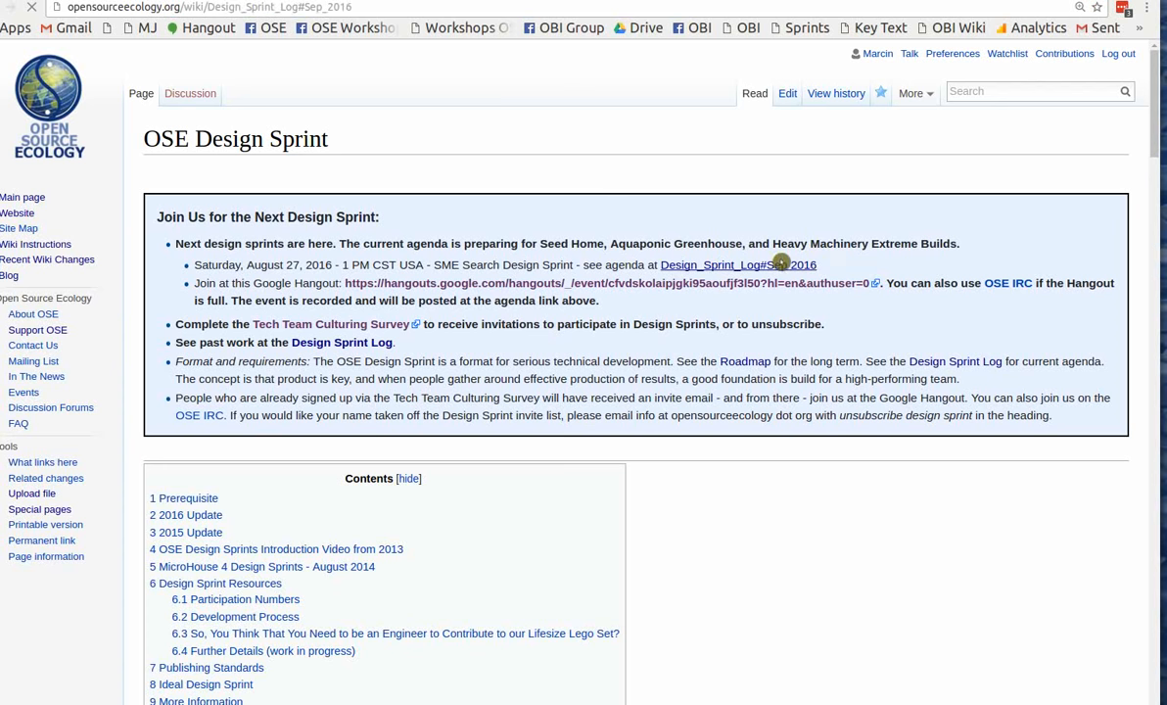
Follow the Sep 2016 agenda link to the Design Sprint Log and its participant chart.
left_click(736, 264)
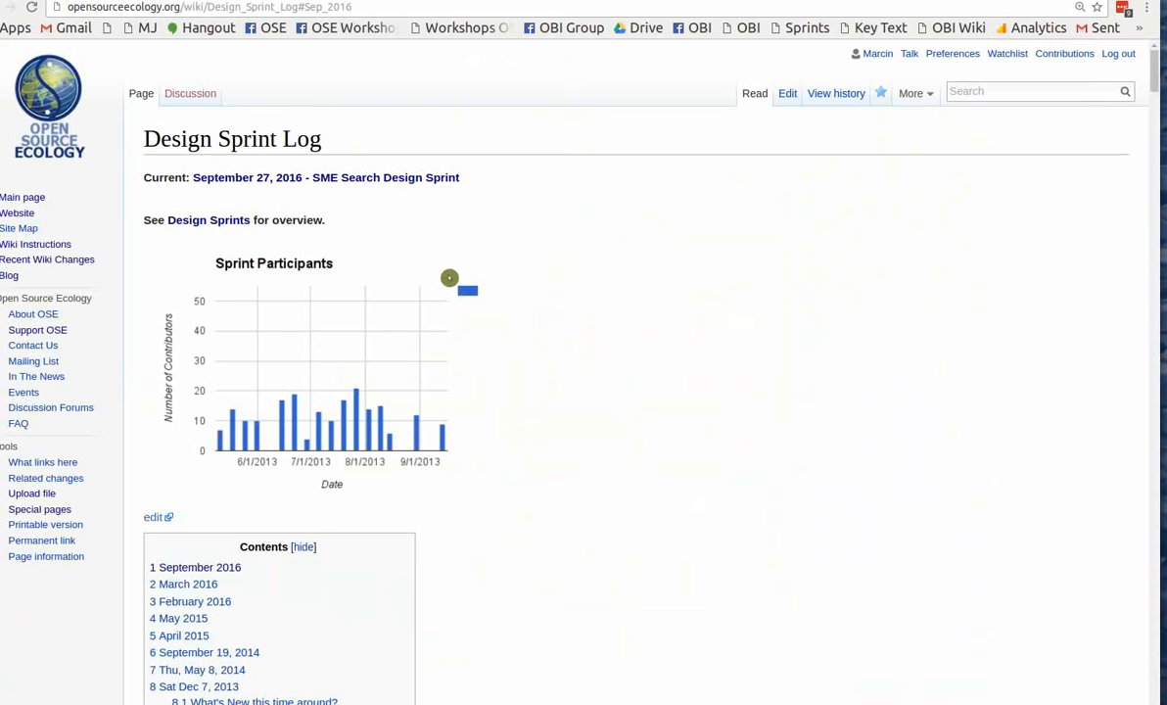
left_click(207, 219)
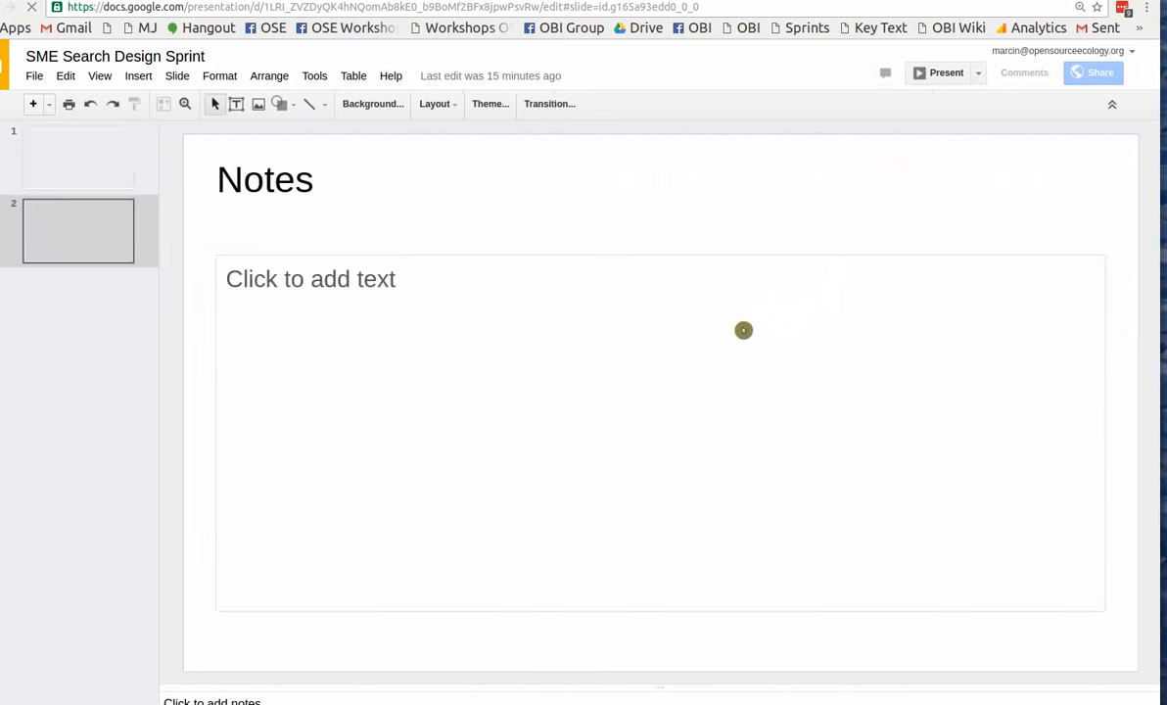
Show slide 1 with the sign-in list and add 'Jonathan' to it.
left_click(78, 158)
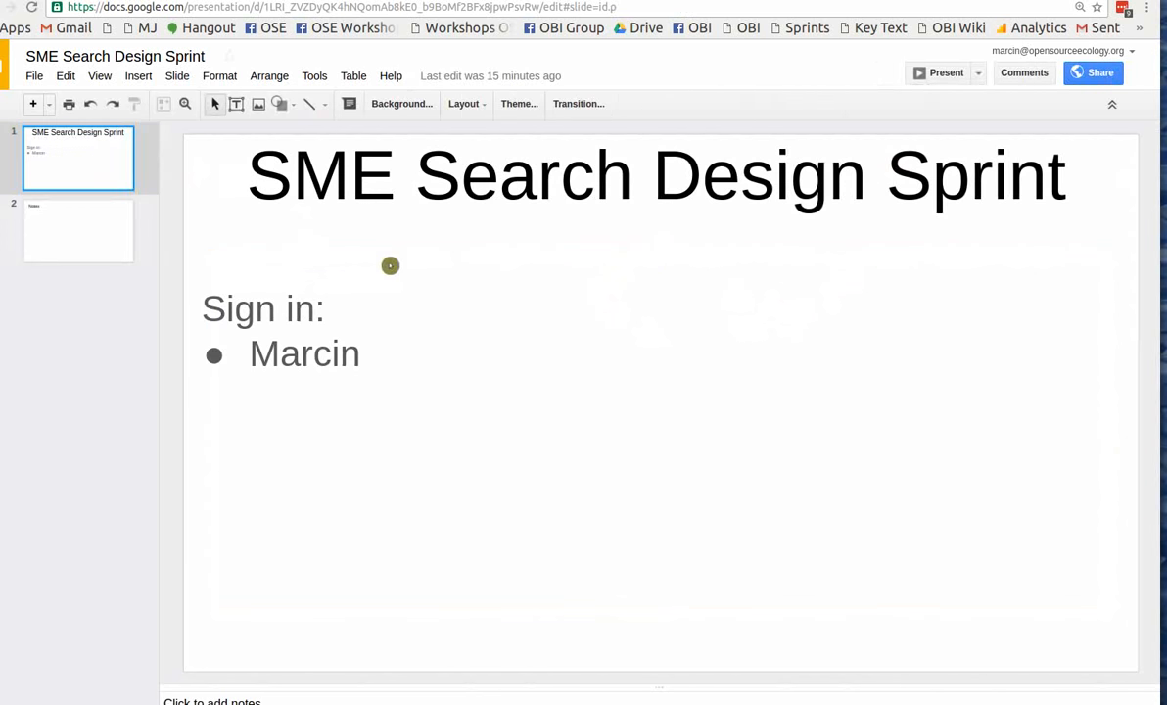
type("Jonathan")
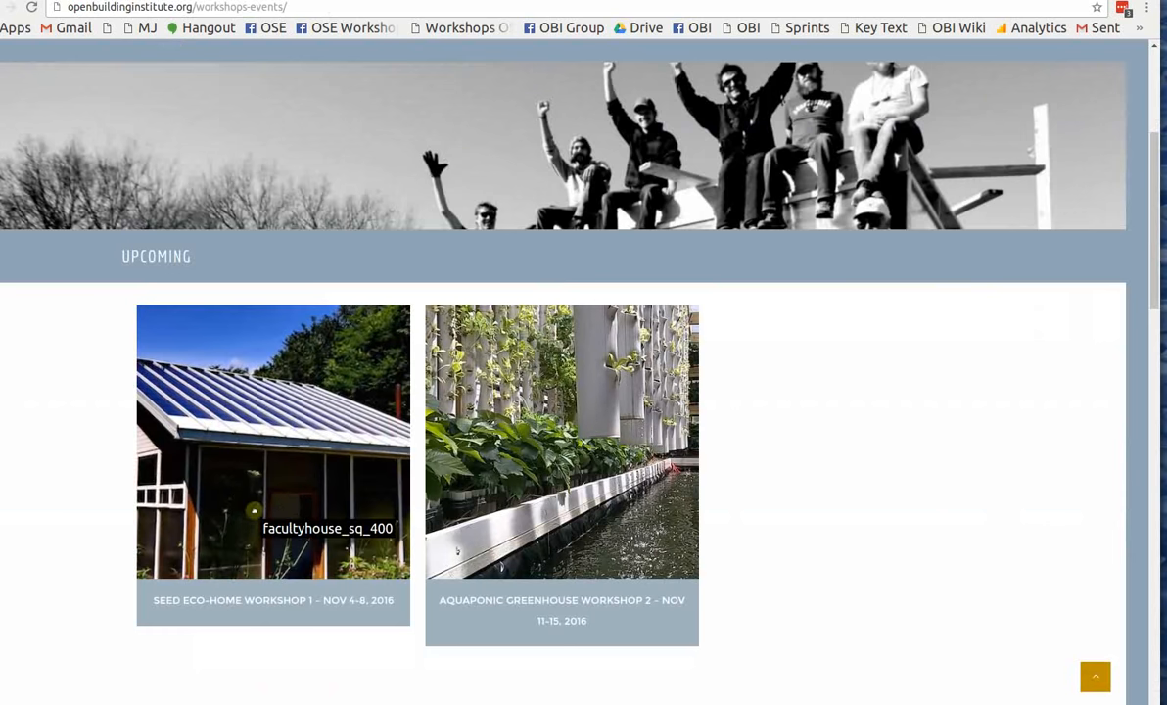
mouse_move(242, 123)
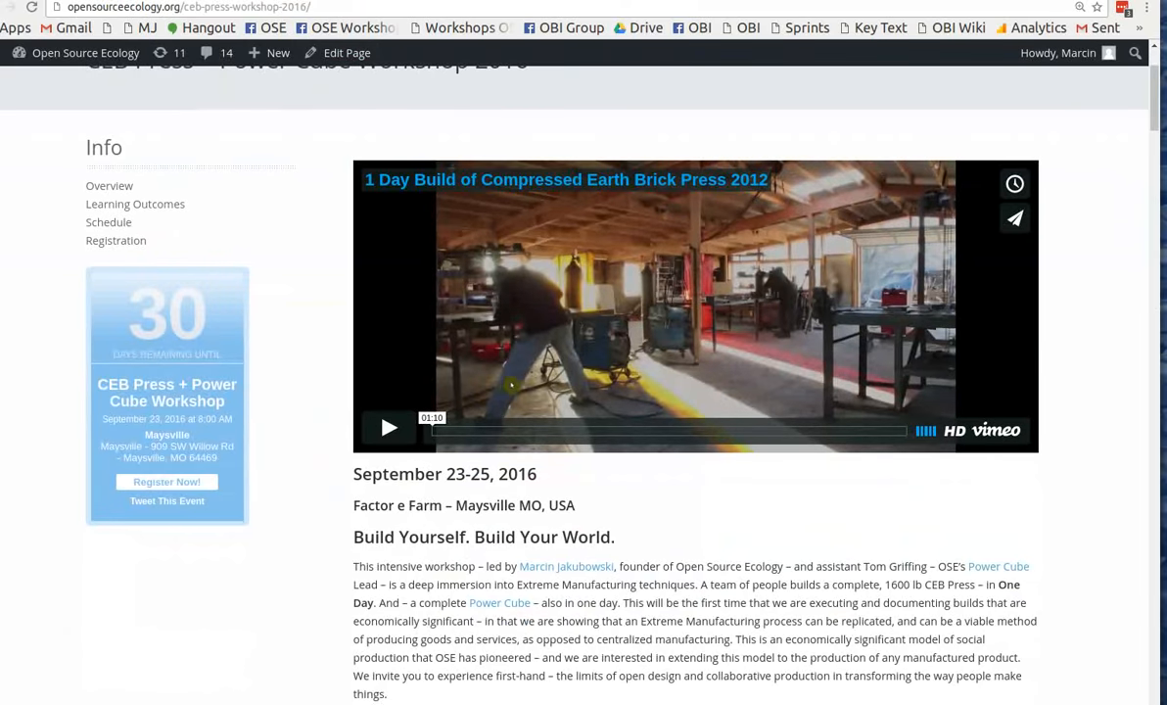
Scroll down the CEB Press + Power Cube Workshop page.
scroll("down", 3)
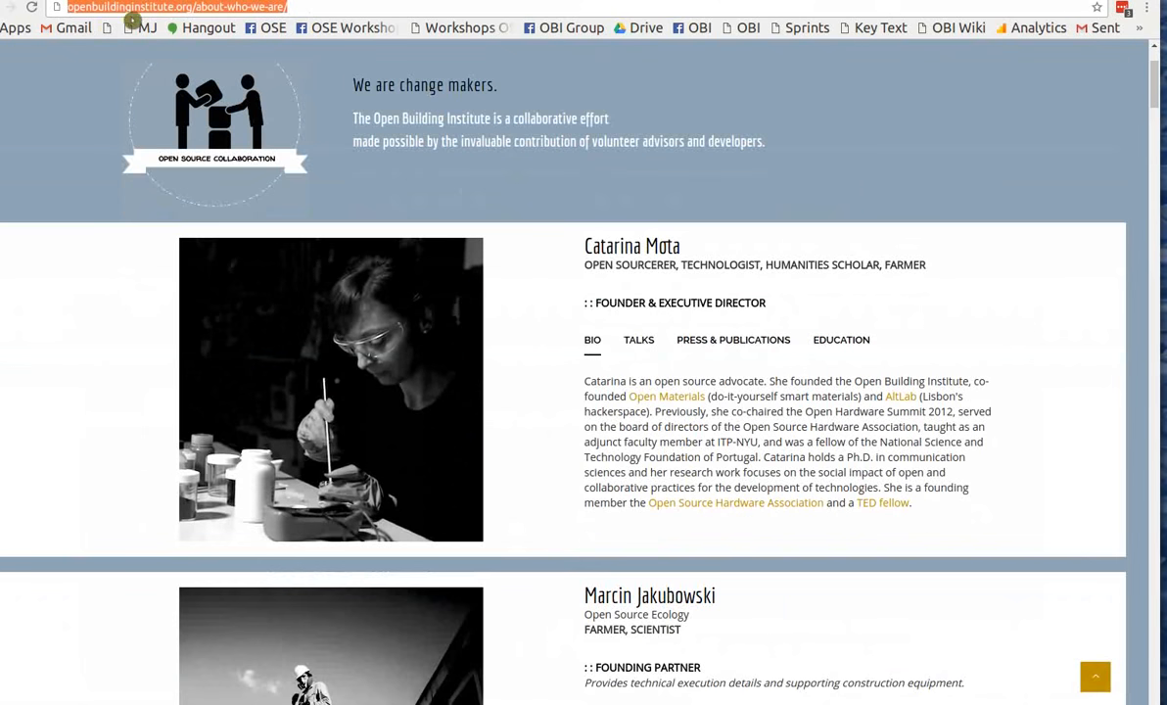
Scroll through the advisor profiles on the who-we-are page.
scroll("down", 3)
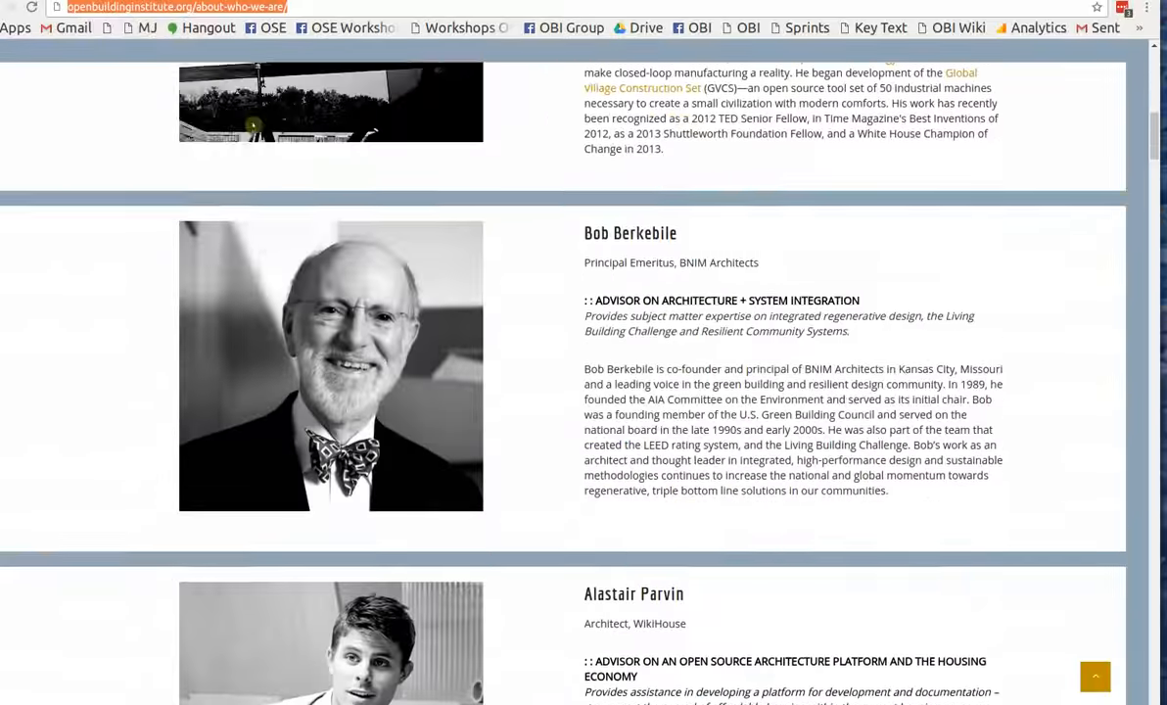
scroll("down", 3)
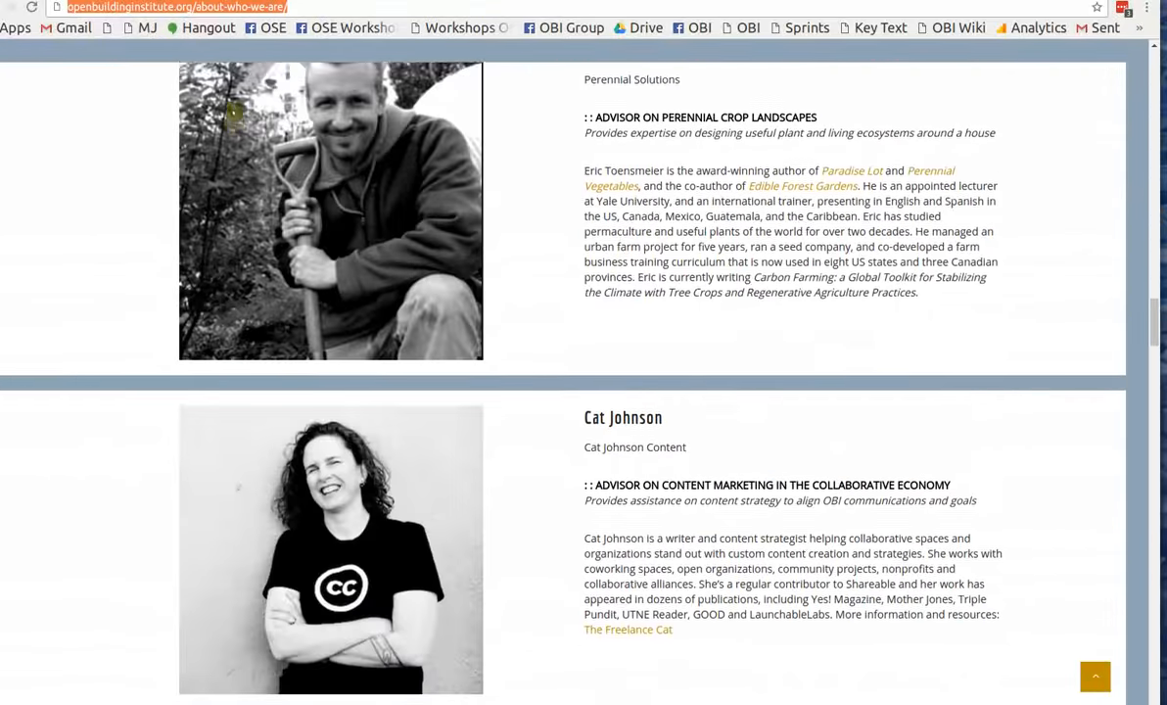
scroll("down", 3)
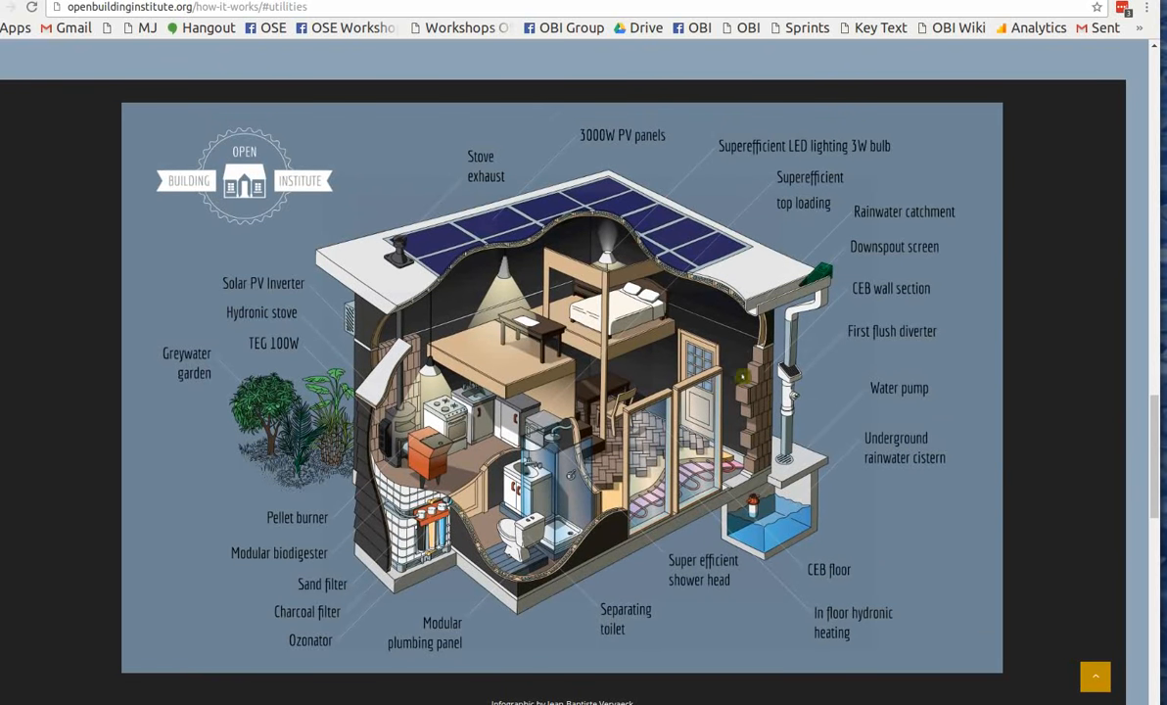
mouse_move(568, 524)
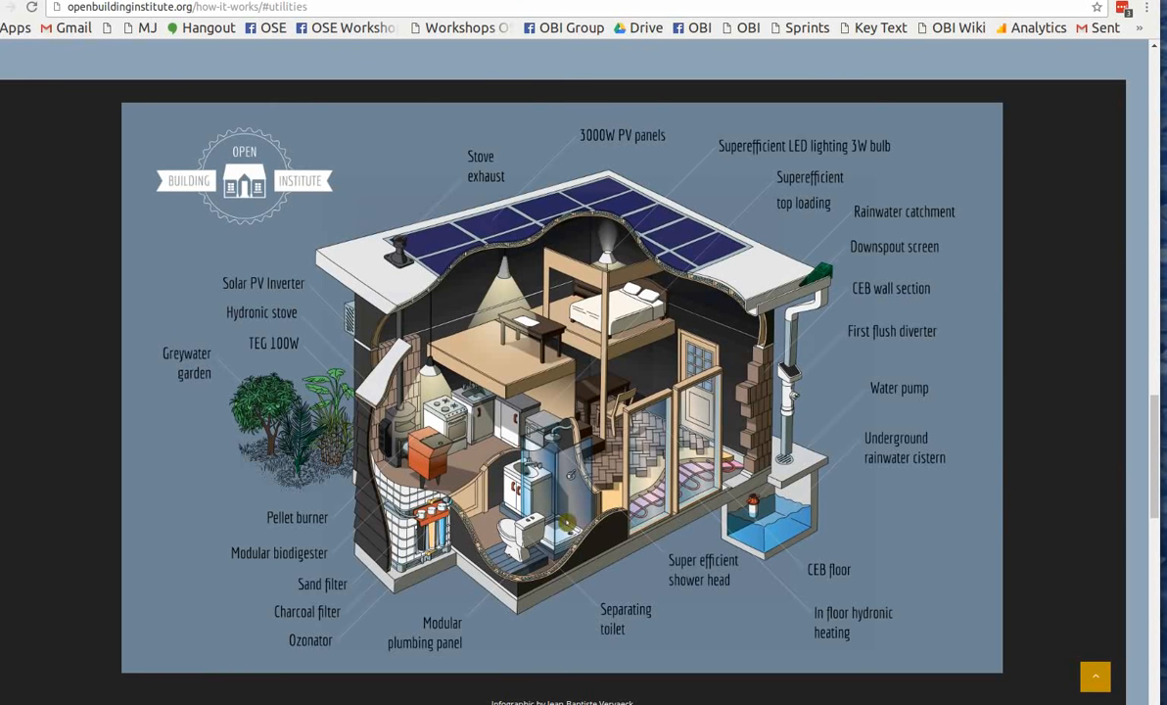
mouse_move(791, 541)
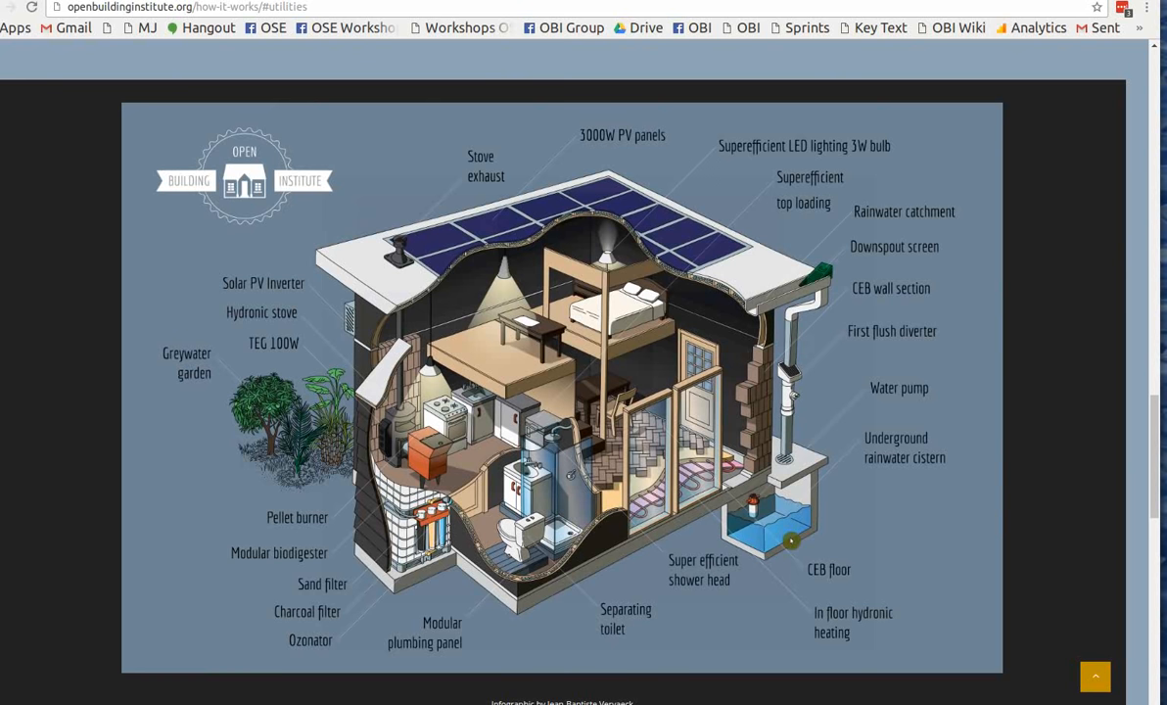
mouse_move(678, 570)
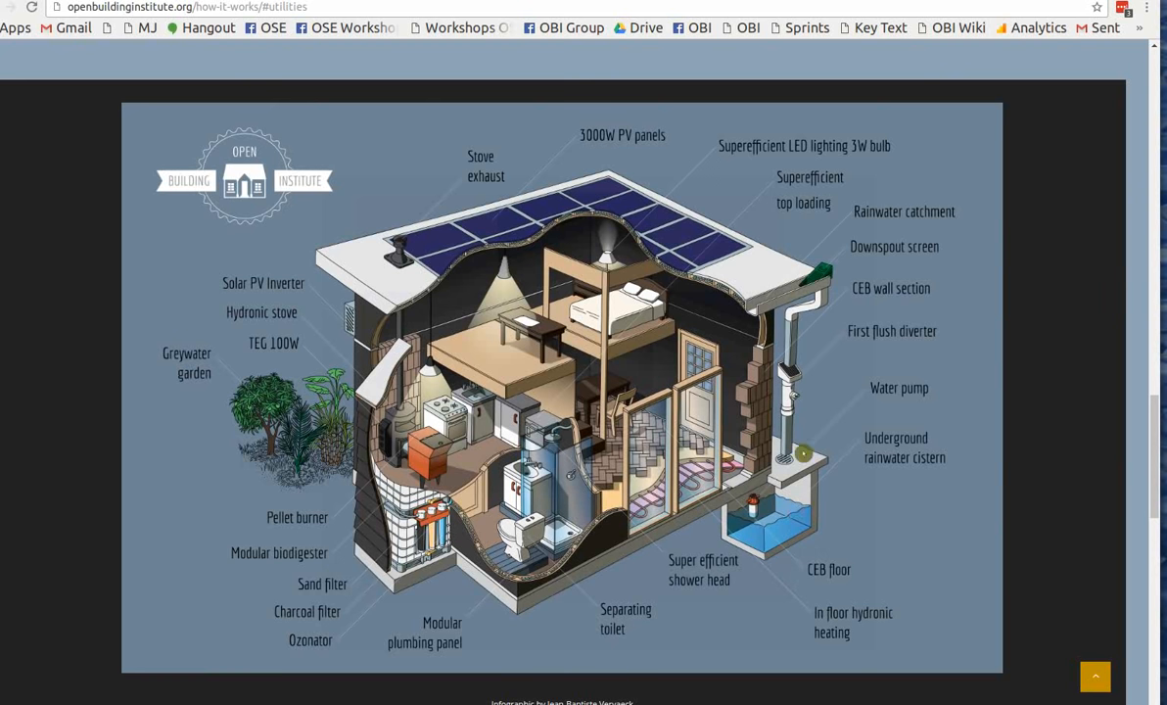
mouse_move(384, 531)
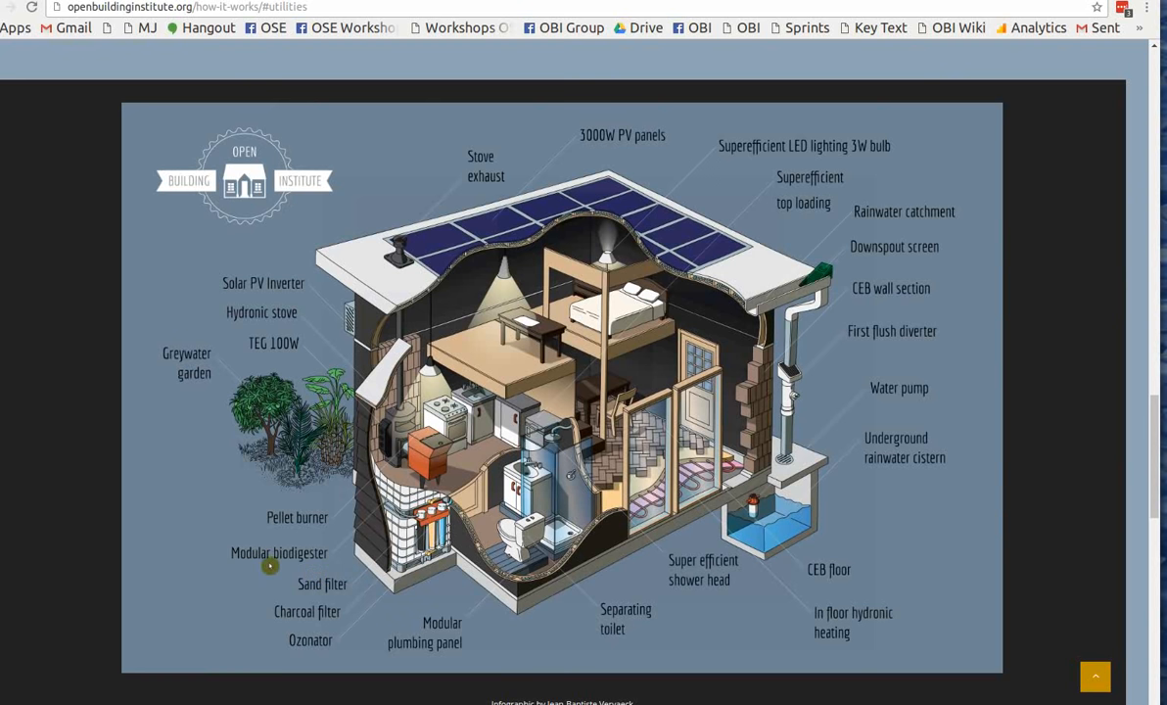
mouse_move(403, 513)
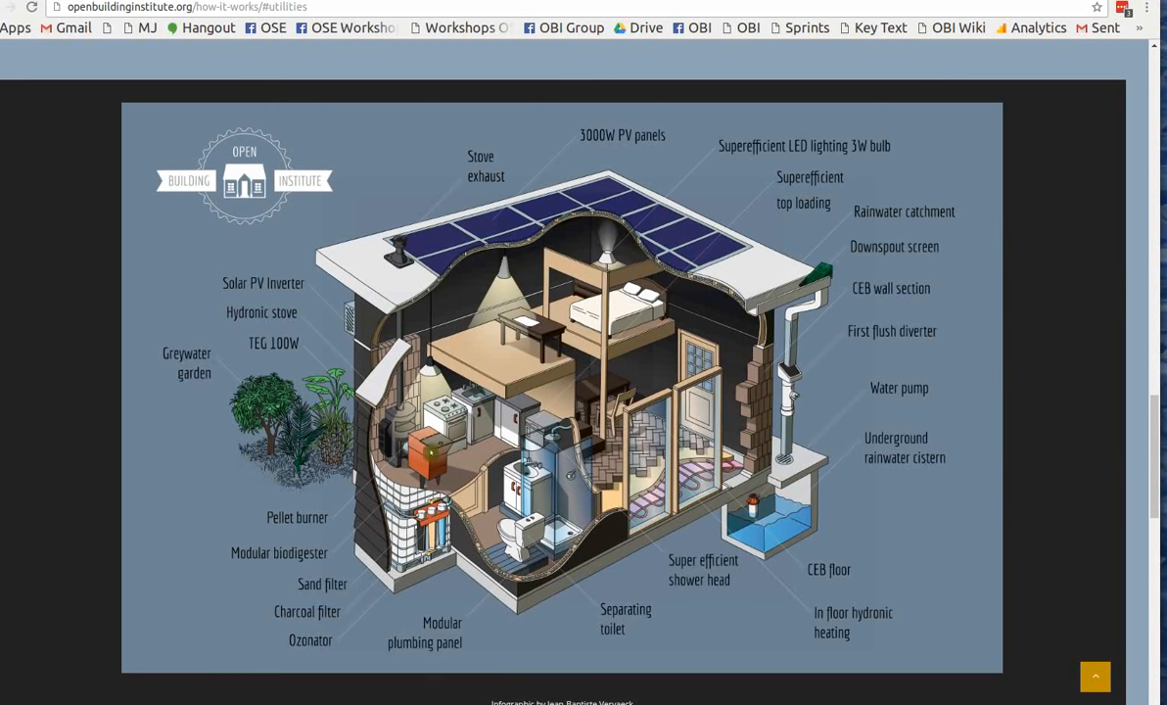
mouse_move(736, 584)
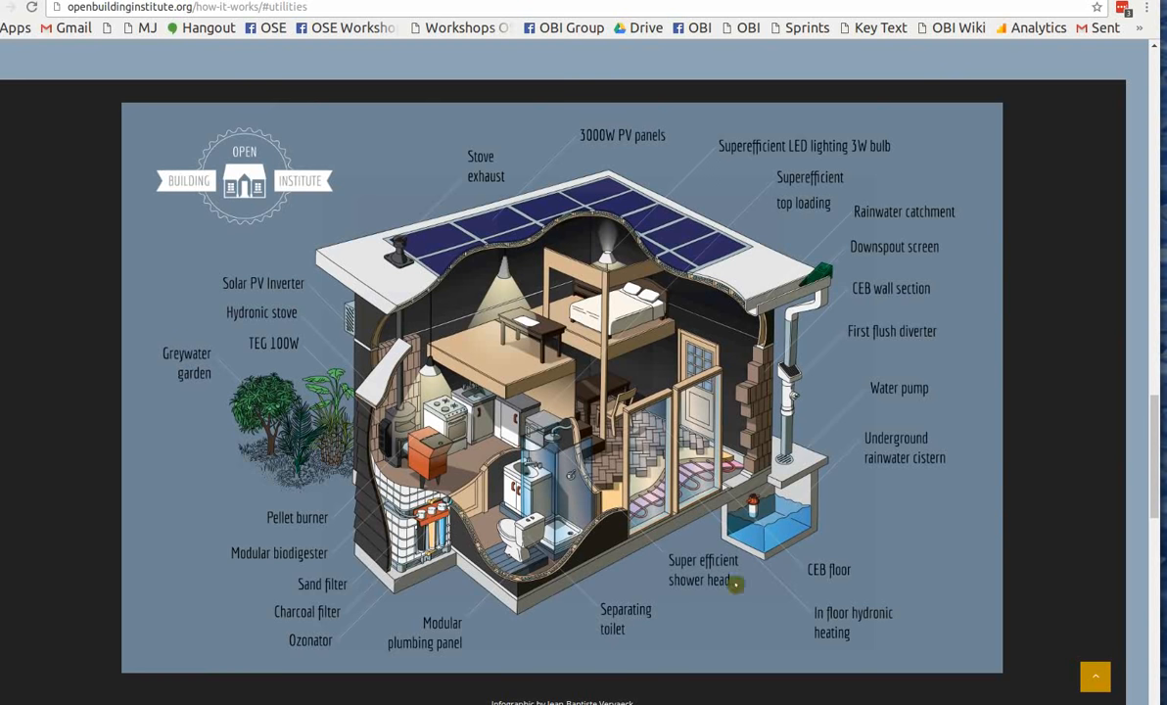
mouse_move(780, 653)
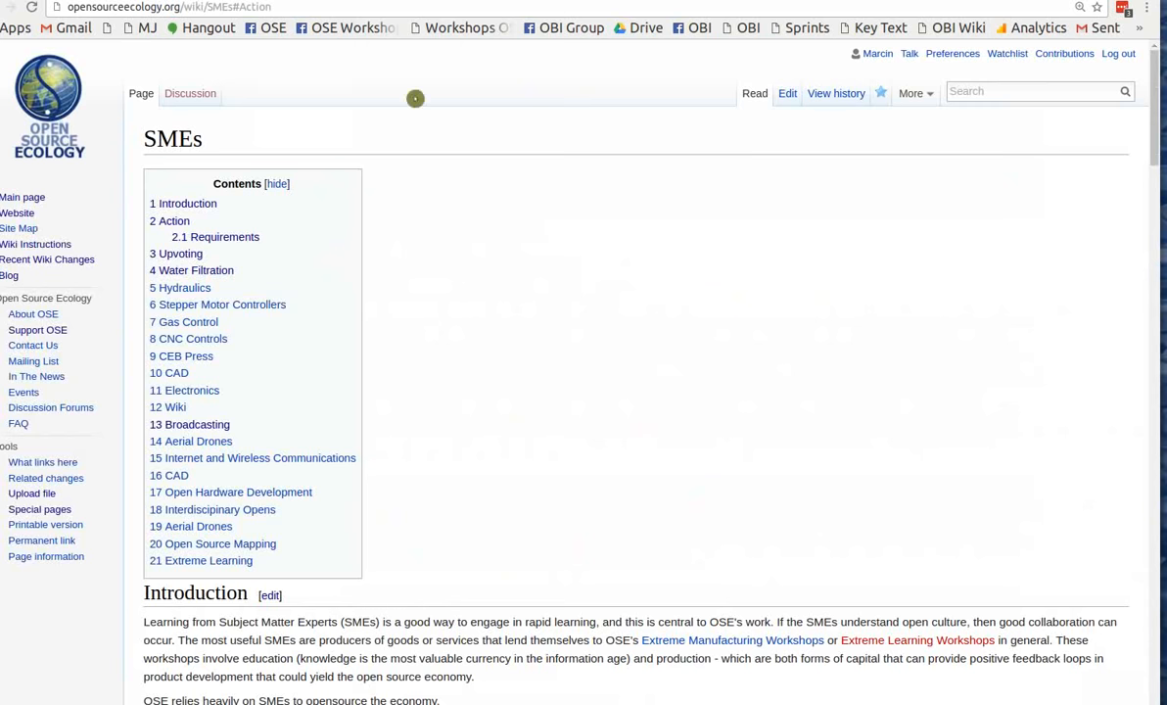
Scroll the SMEs page down to the Action email template, Requirements and Upvoting sections.
scroll("down", 3)
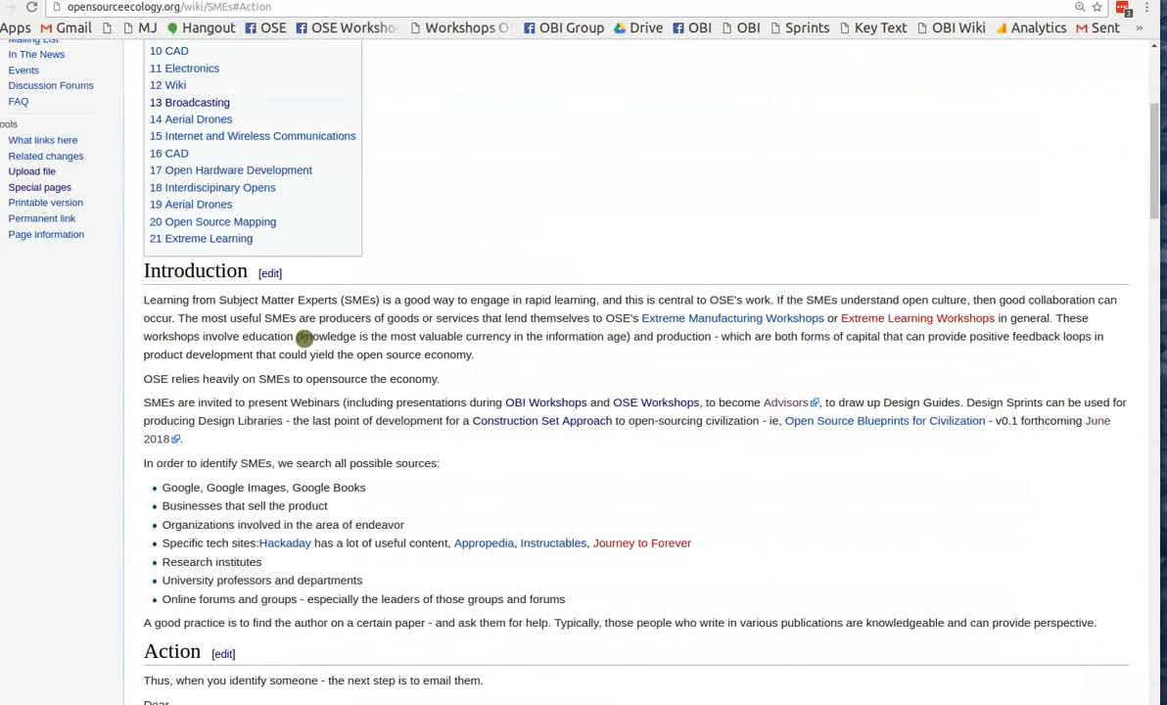
scroll("down", 3)
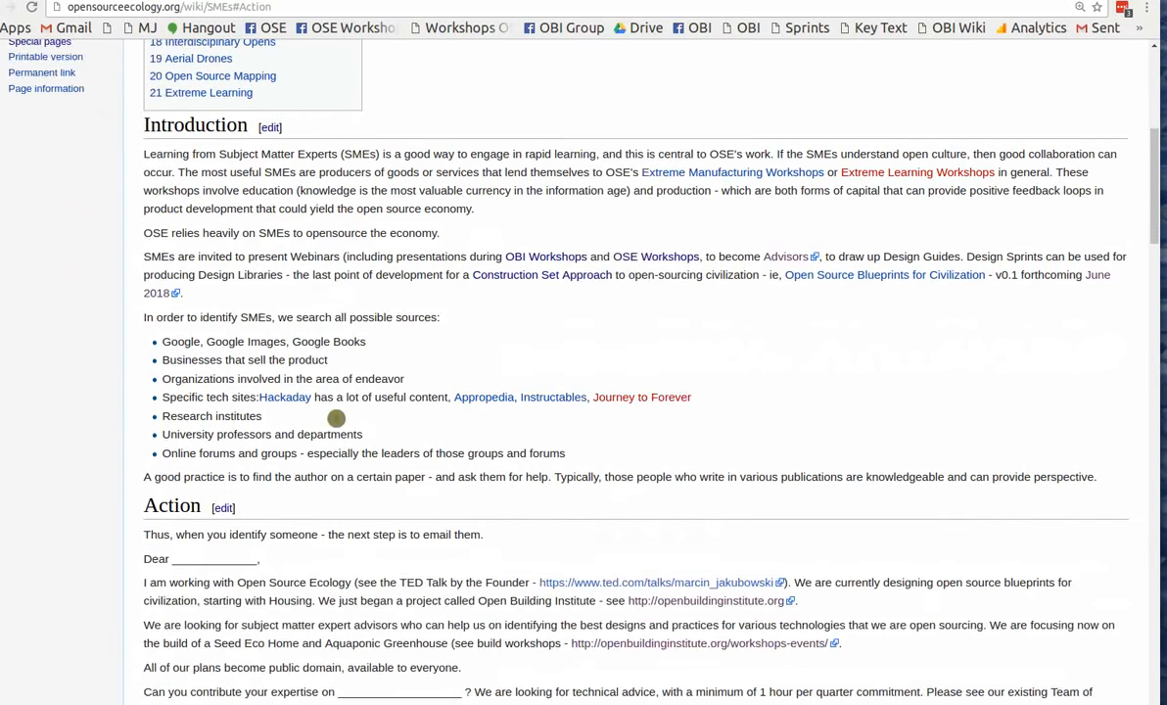
scroll("down", 3)
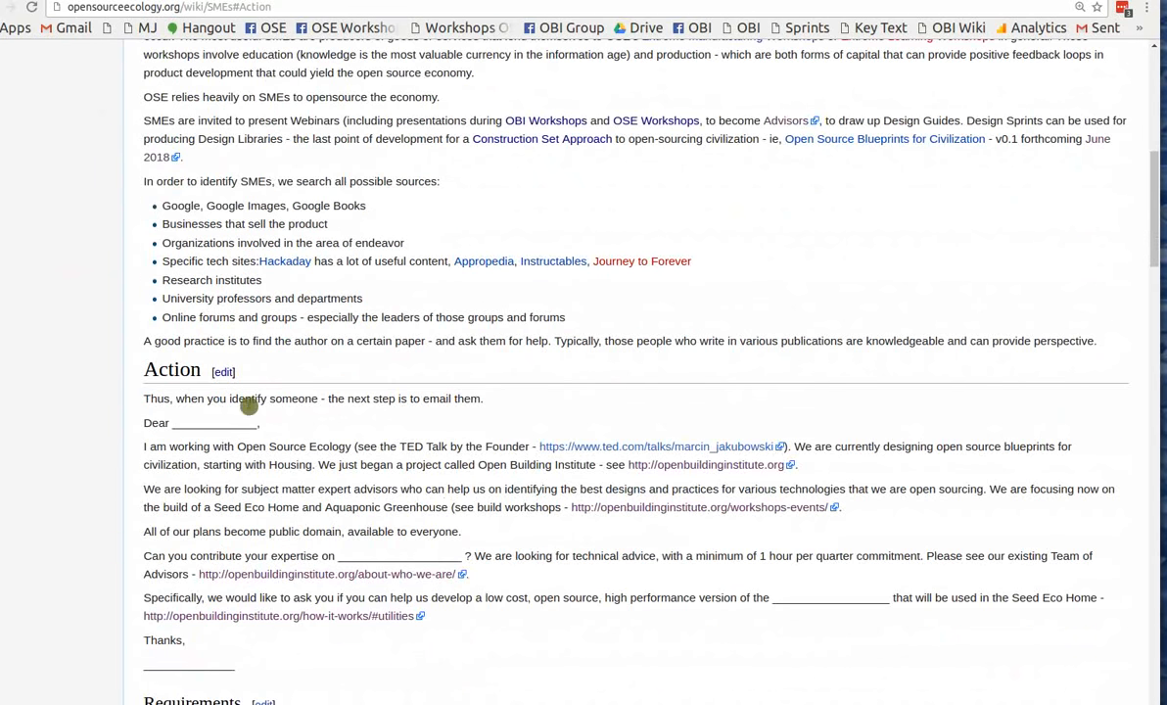
scroll("down", 3)
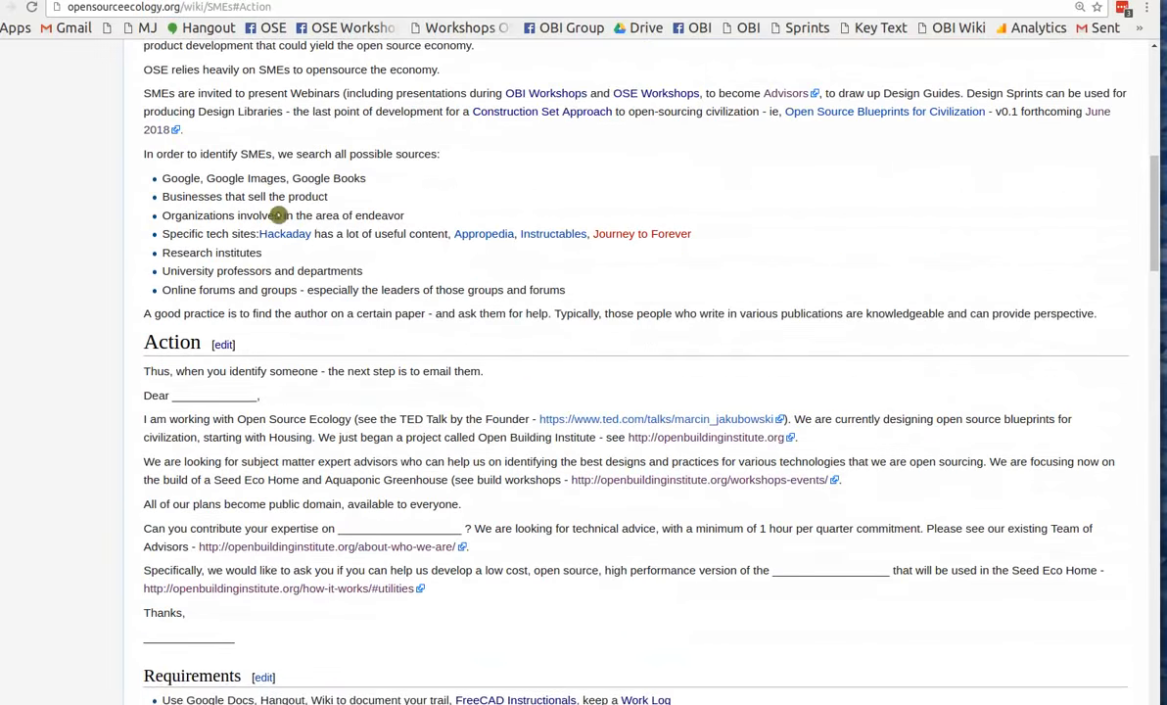
scroll("down", 3)
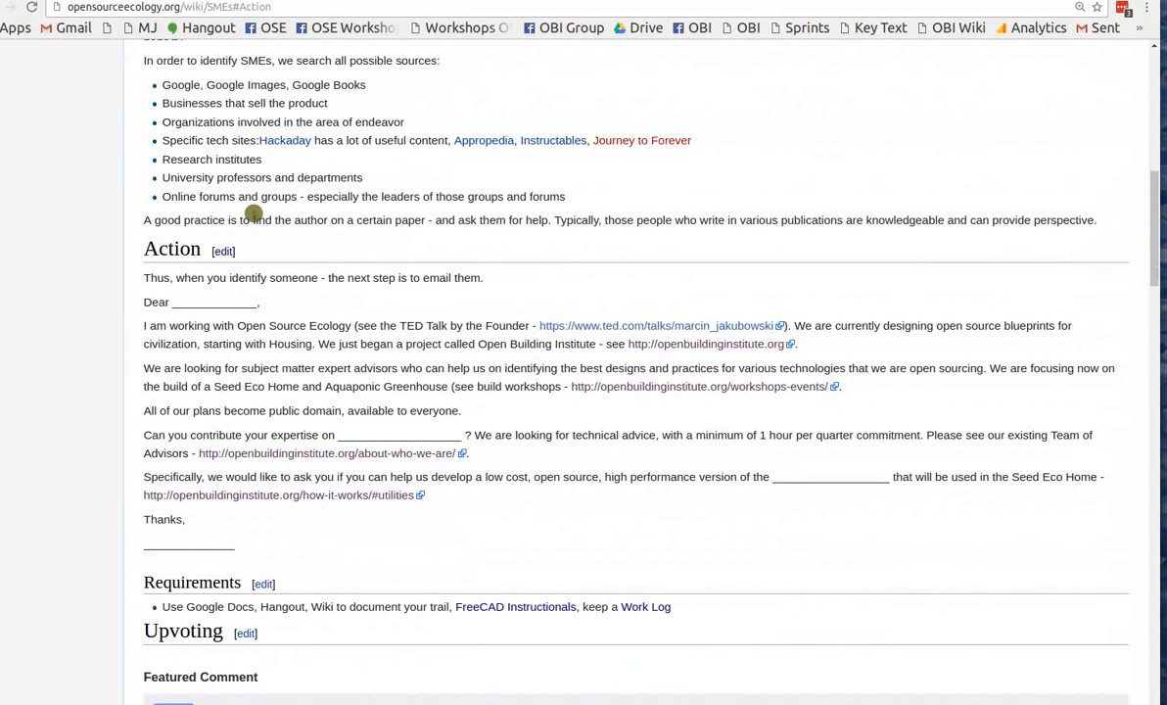
mouse_move(470, 85)
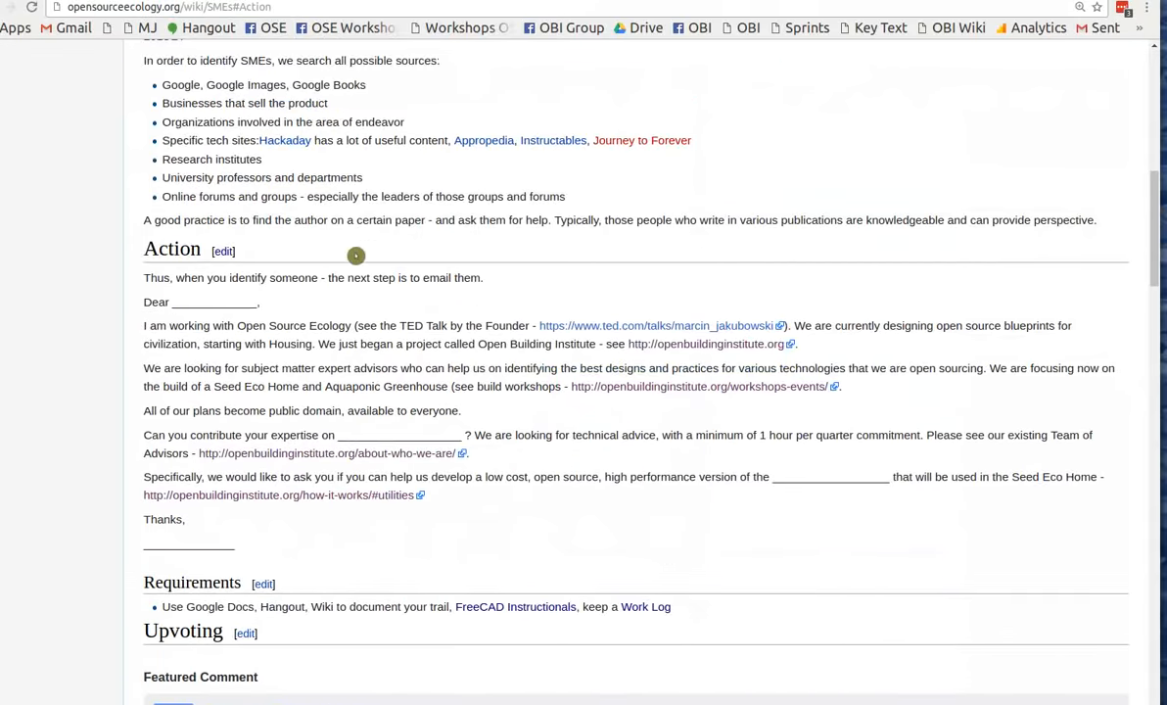
scroll("down", 3)
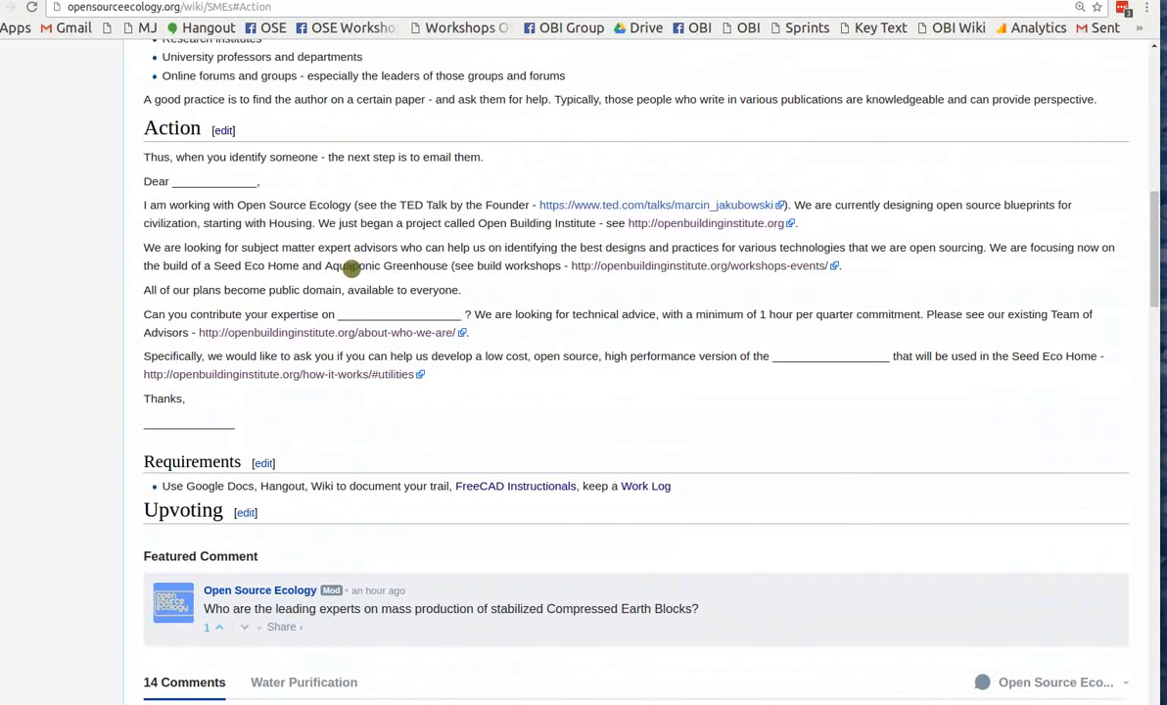
mouse_move(574, 522)
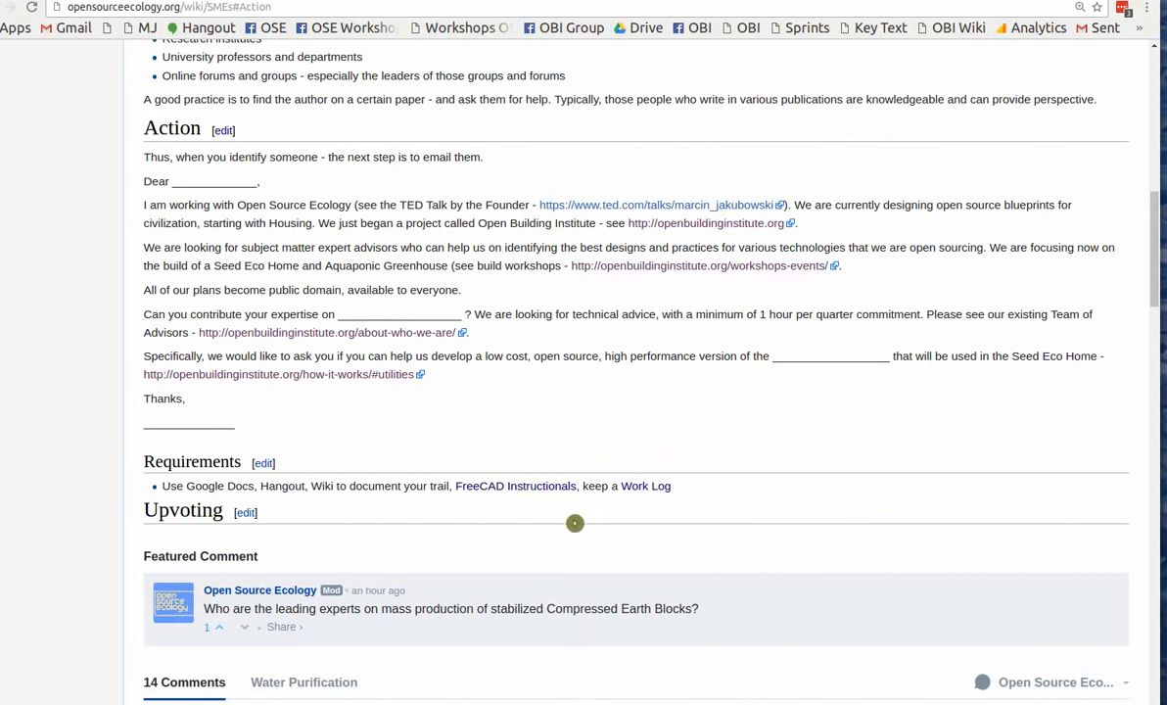
Scroll past the Featured Comment to the Disqus thread of expert questions.
scroll("down", 3)
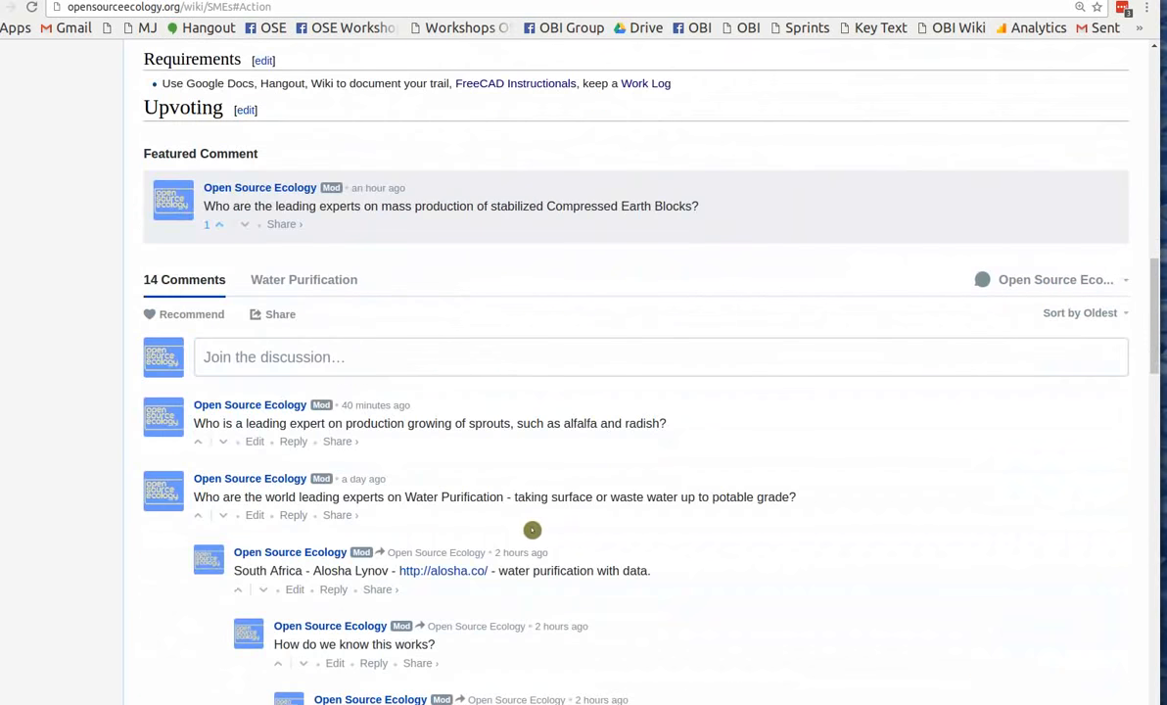
scroll("down", 3)
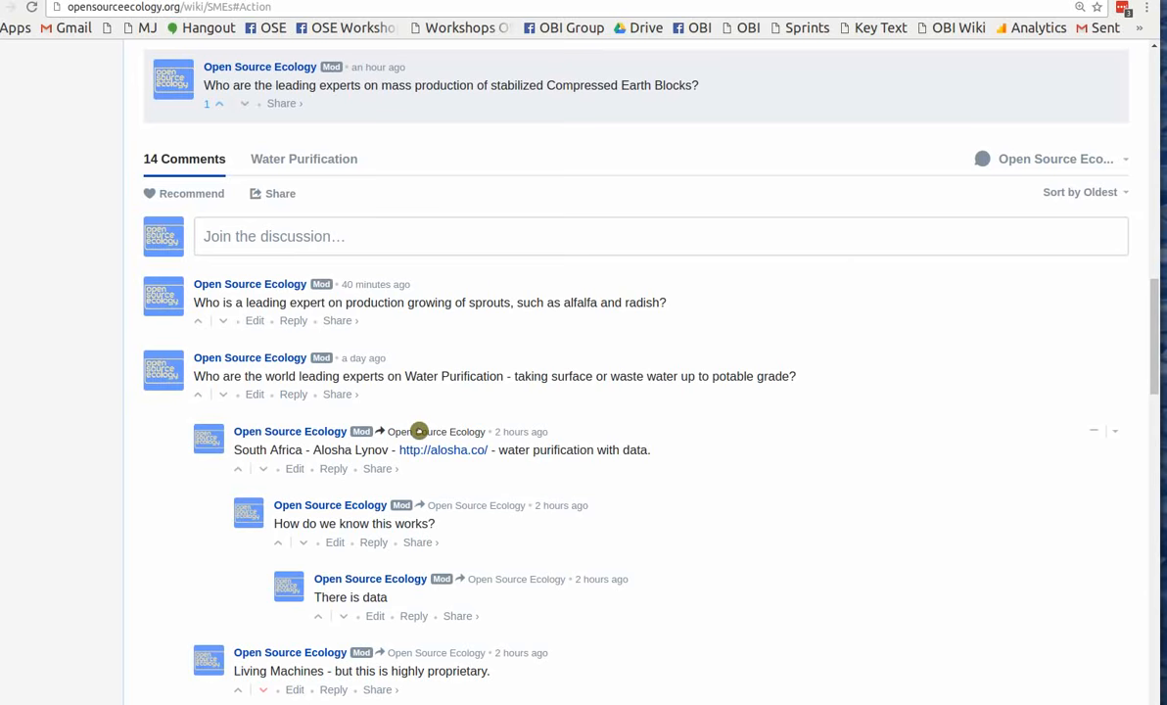
scroll("down", 3)
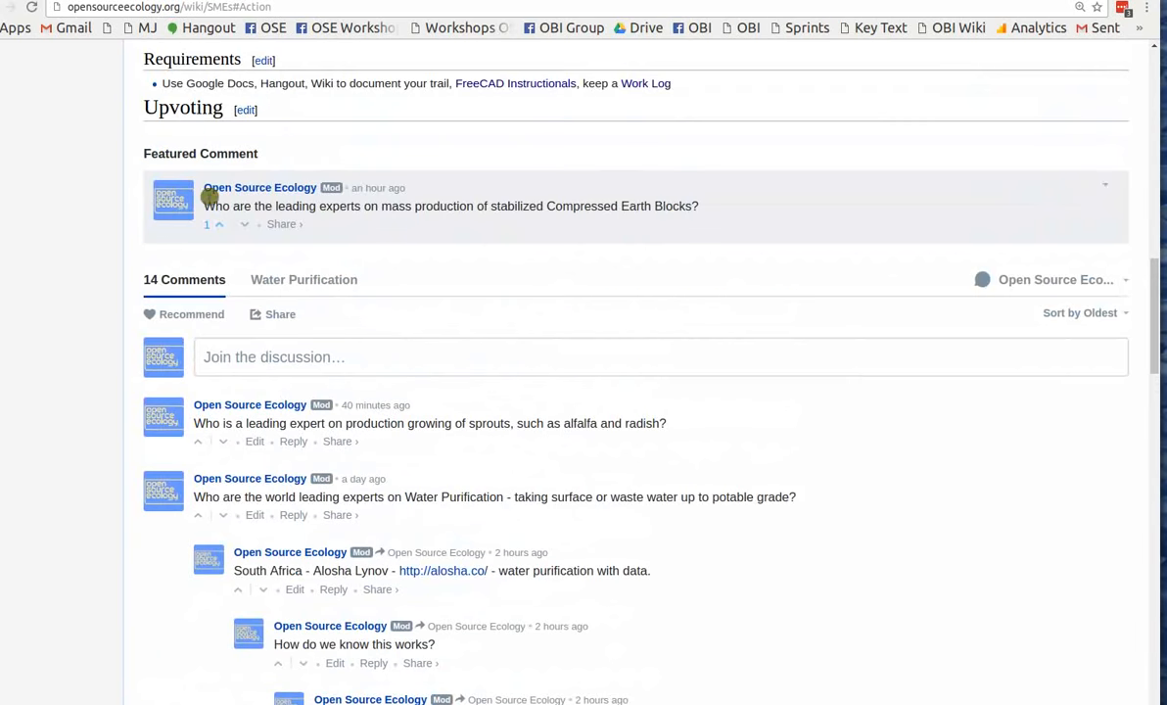
scroll("down", 3)
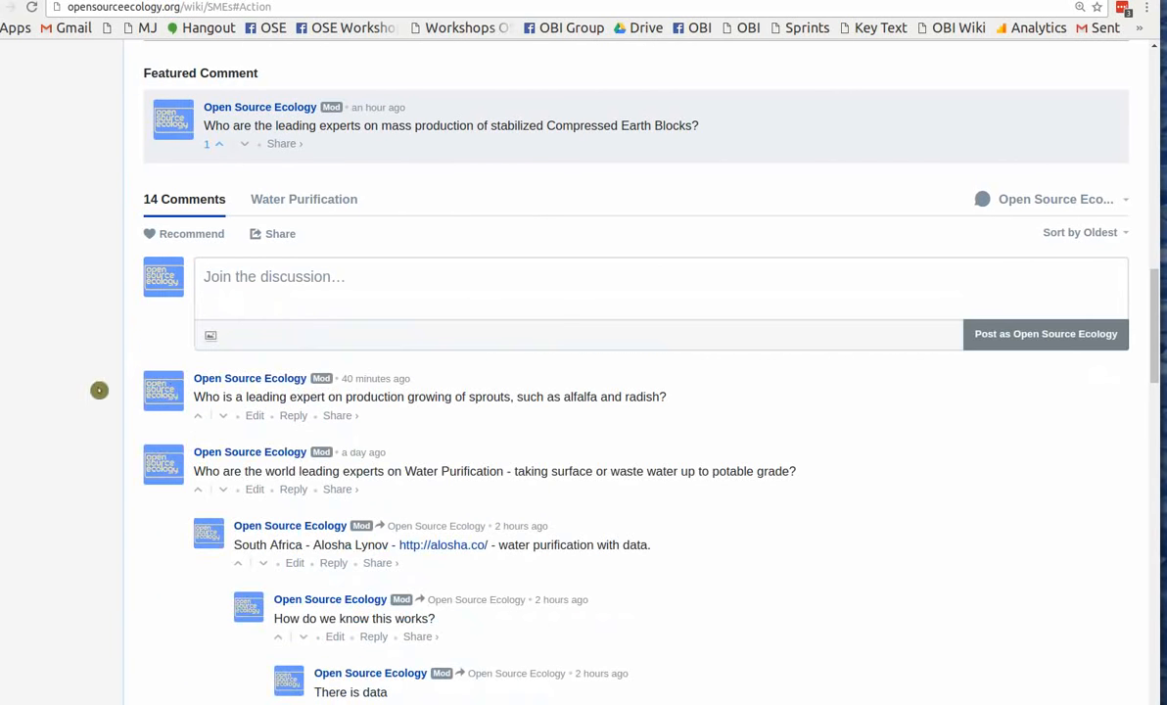
scroll("down", 3)
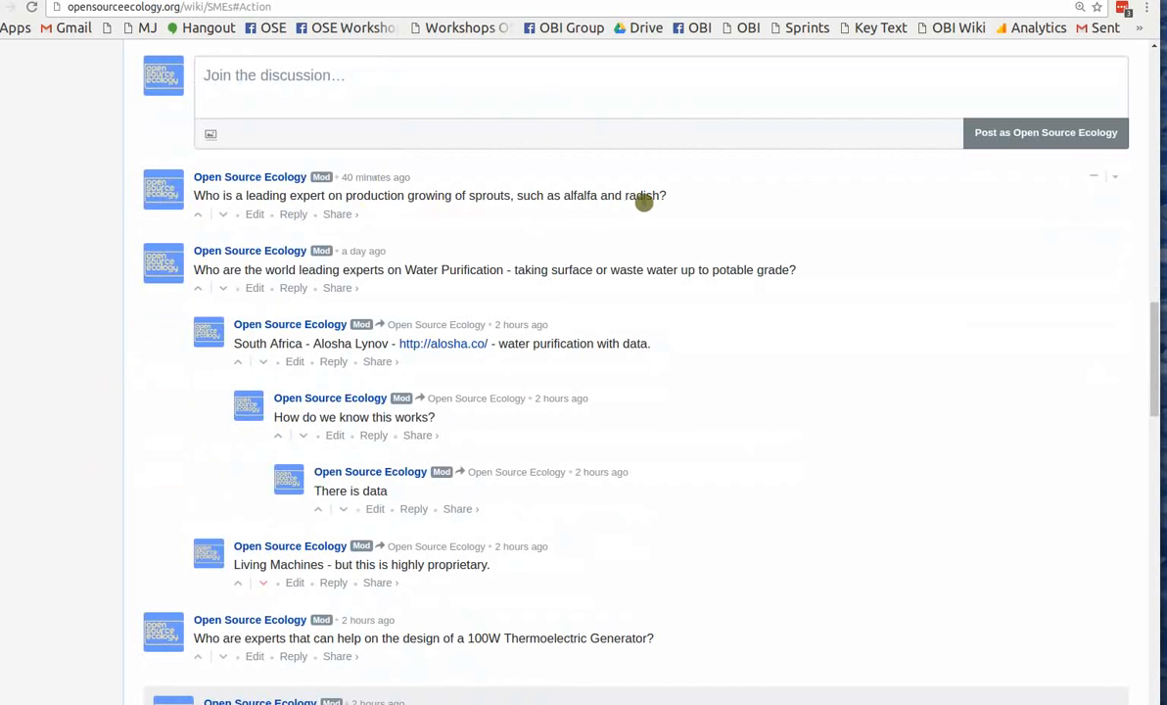
mouse_move(704, 88)
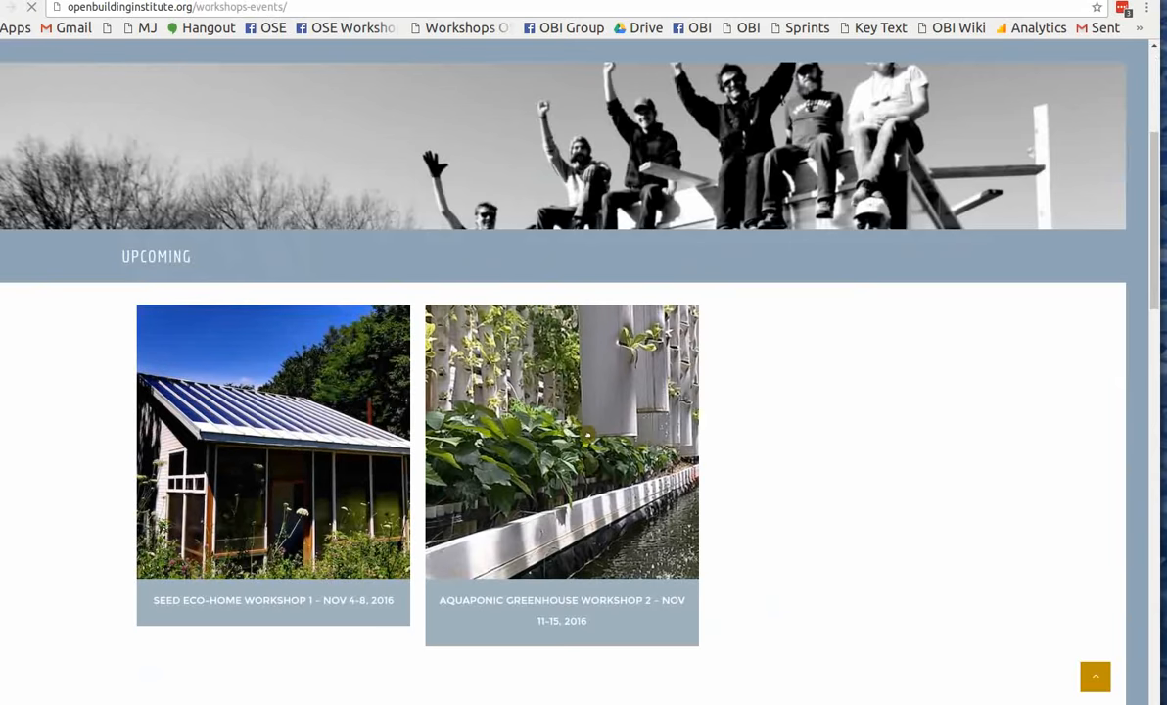
Open the Aquaponic Greenhouse Workshop 2 tile and scroll its details.
left_click(561, 441)
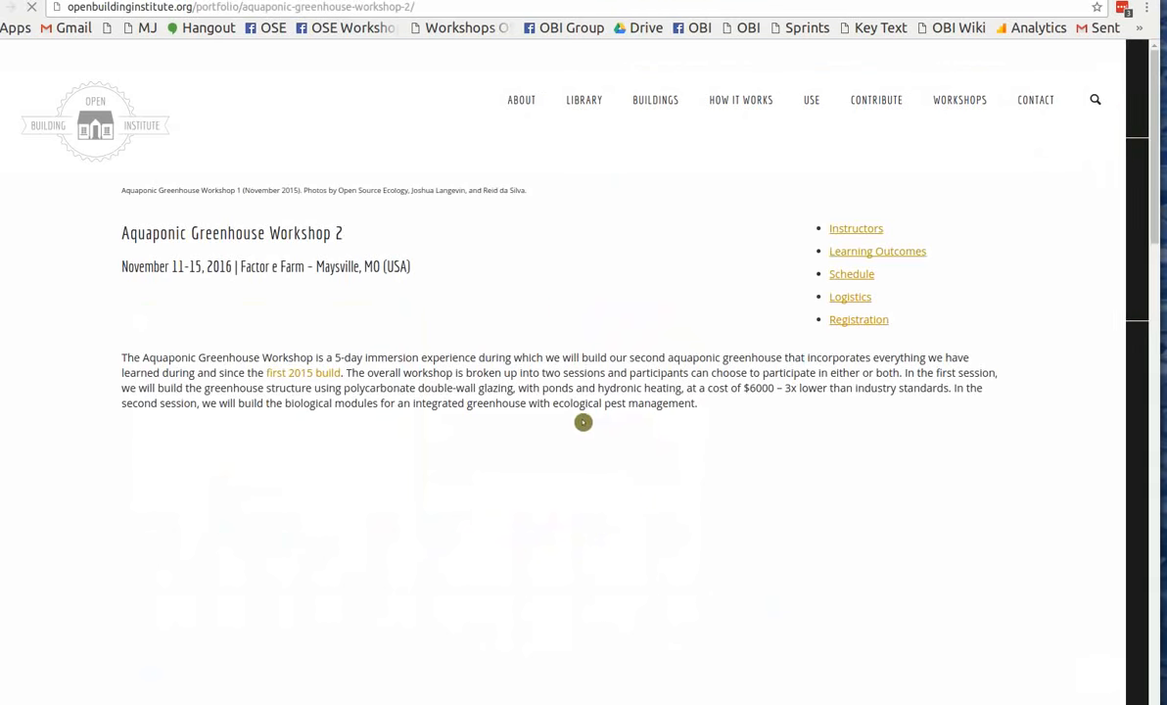
scroll("down", 3)
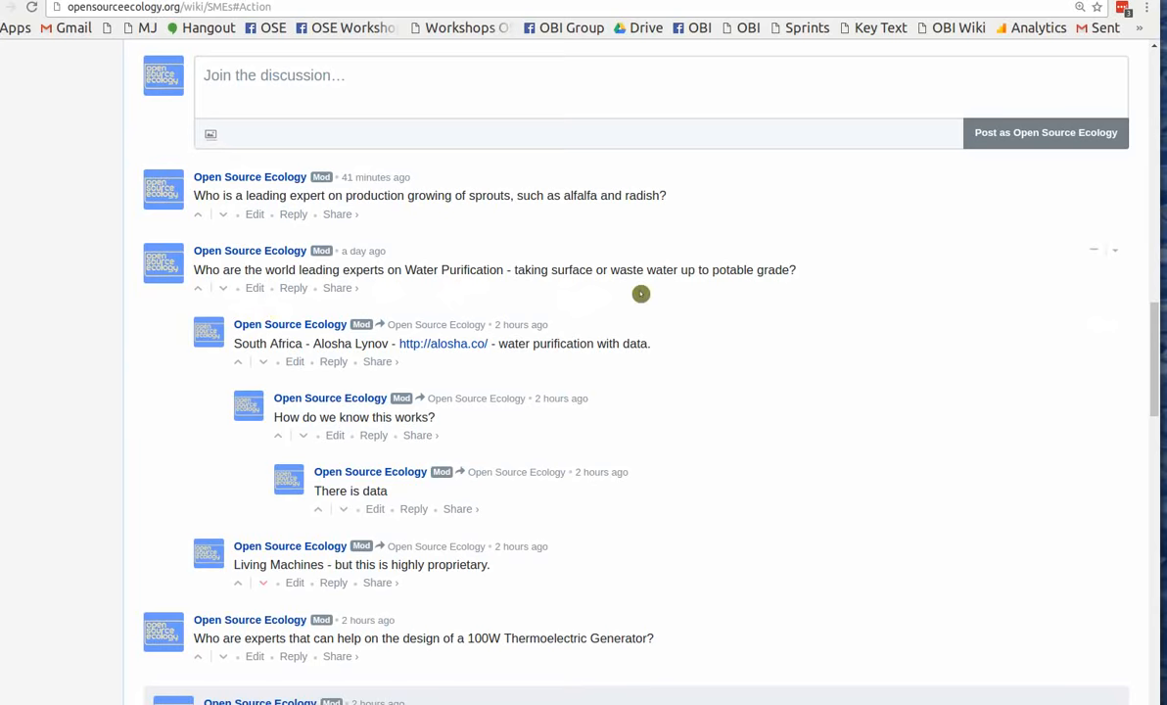
Locate and highlight the featured Compressed Earth Blocks expert question in the comments.
scroll("down", 3)
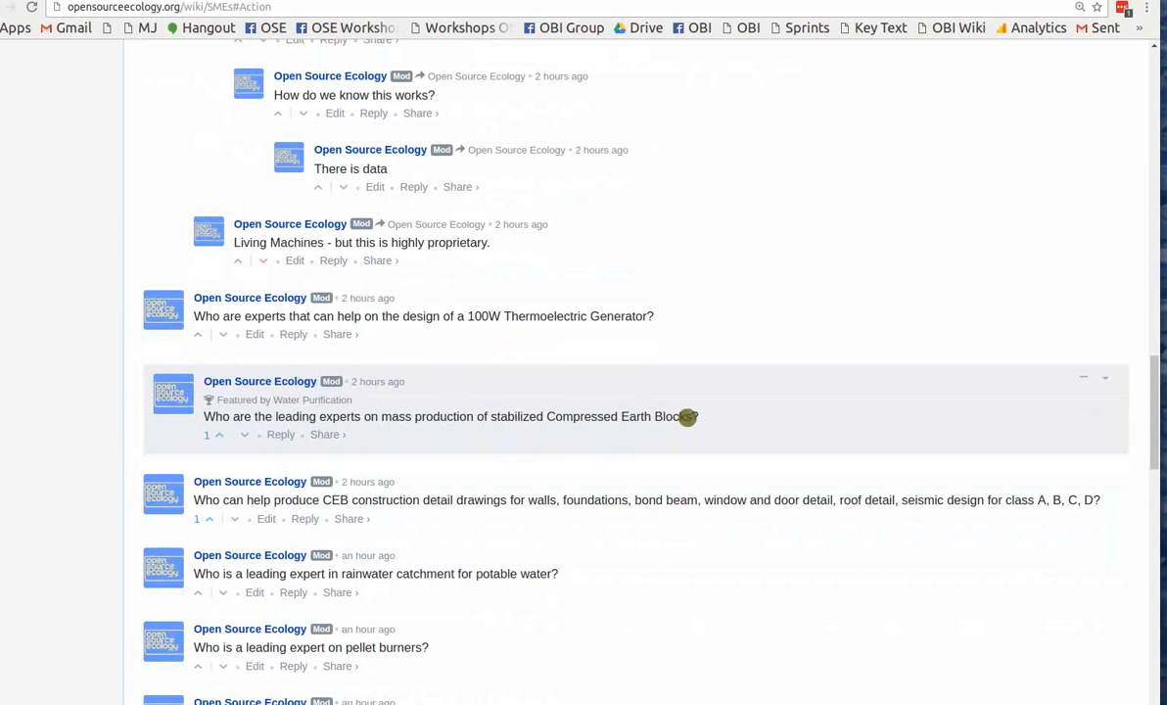
left_click_drag(265, 416, 688, 416)
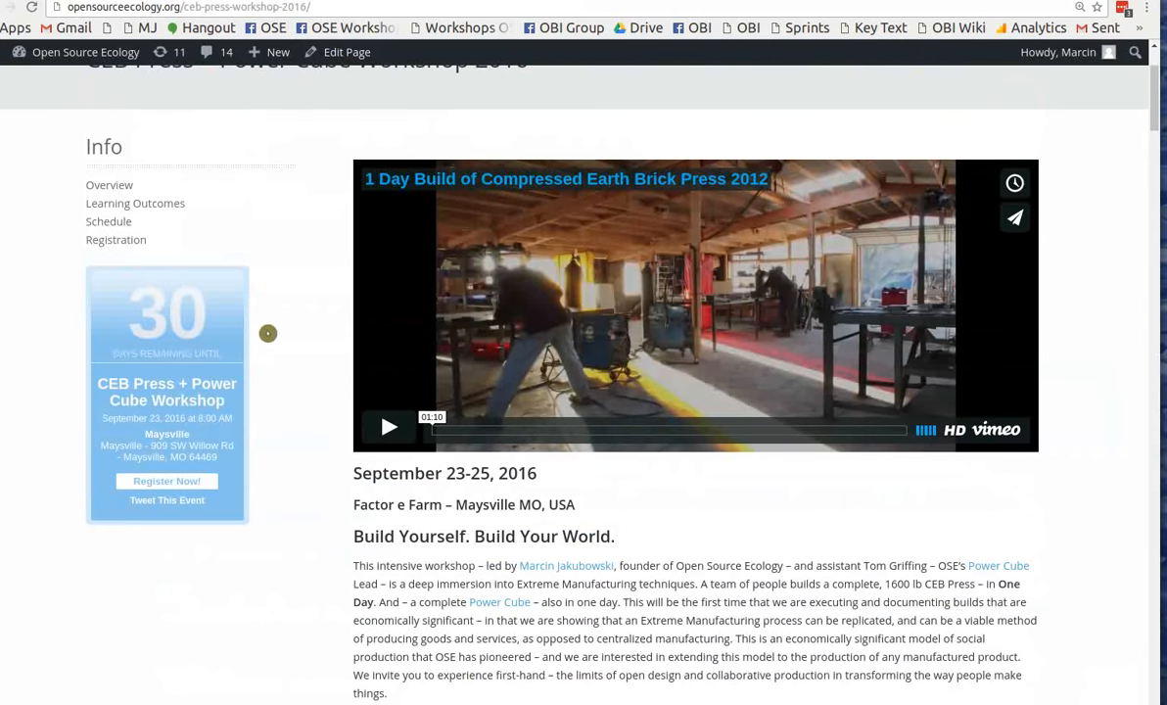
scroll("down", 3)
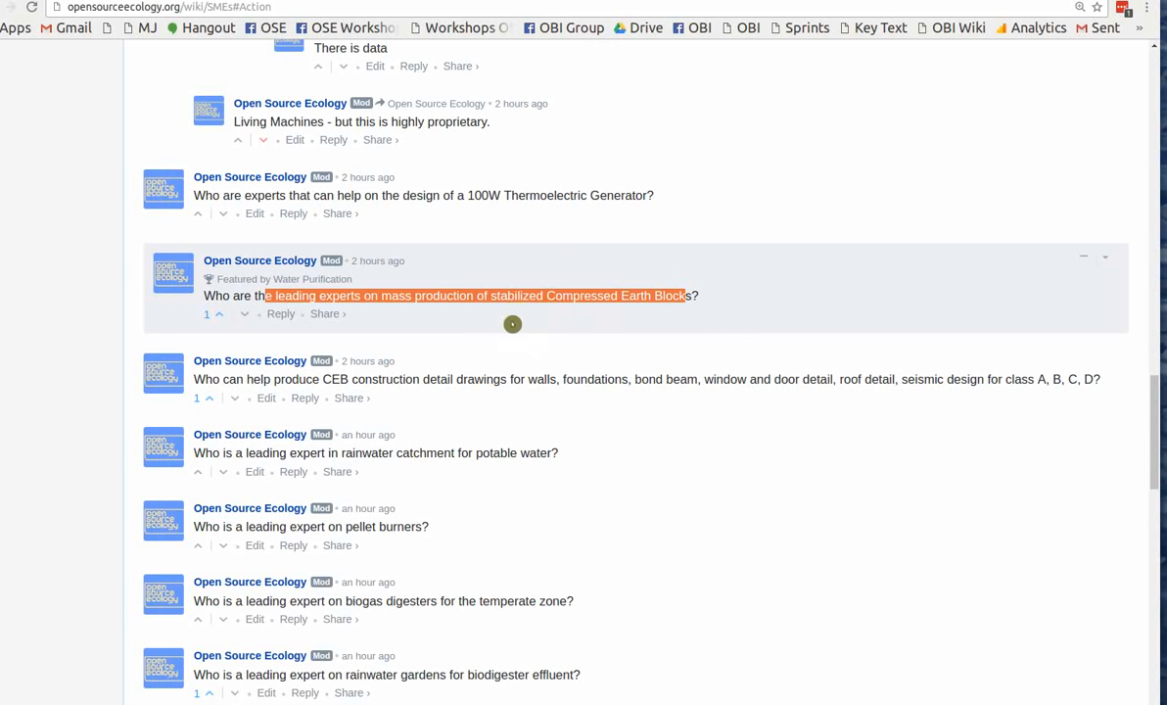
Reply 'Jim Hall' to the Compressed Earth Blocks question and post it as Open Source Ecology.
left_click(281, 313)
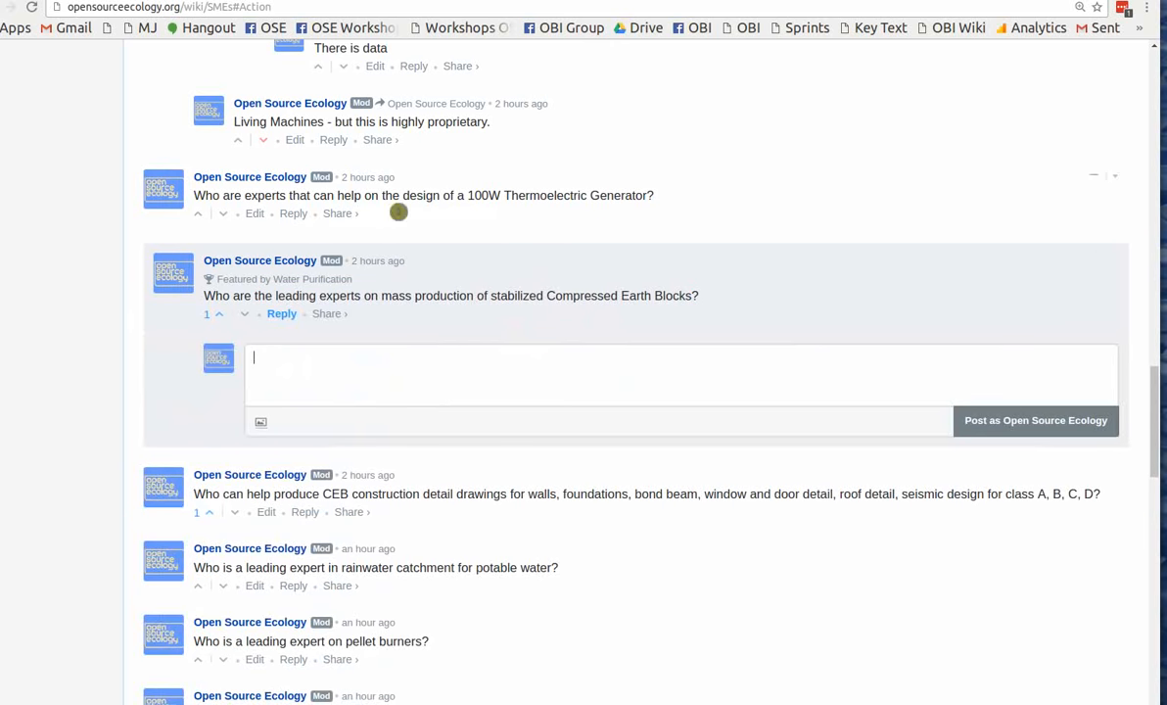
scroll("down", 3)
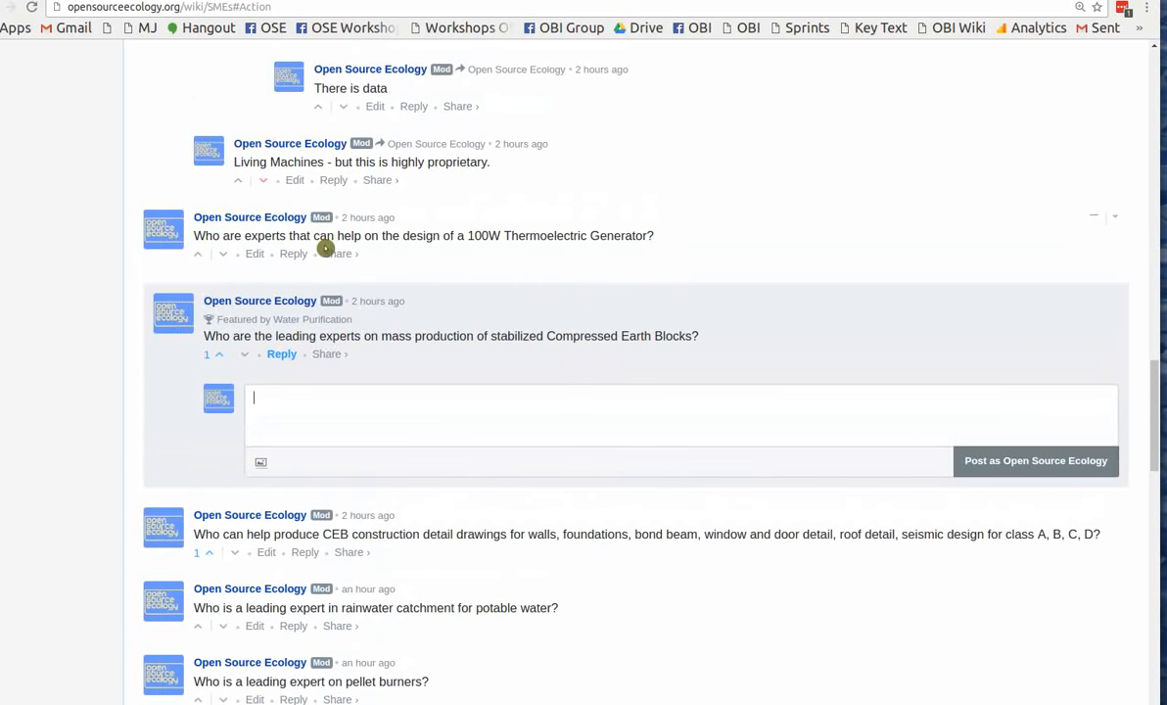
type("Jim Hallock -")
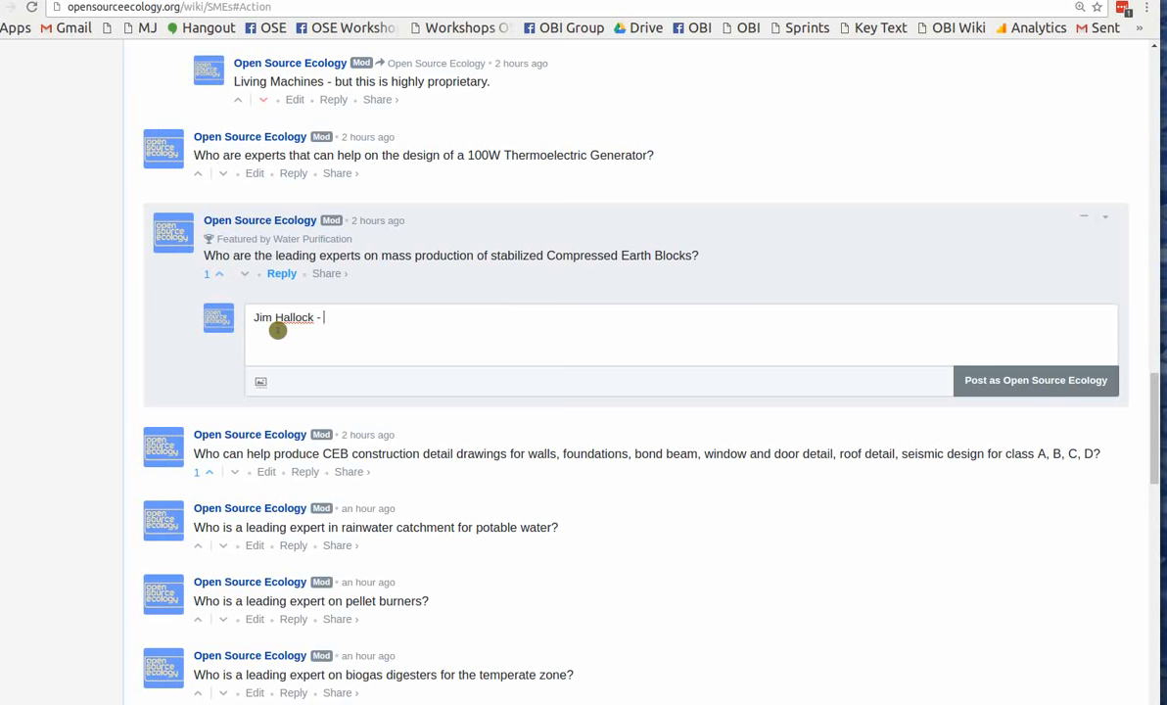
left_click(1035, 380)
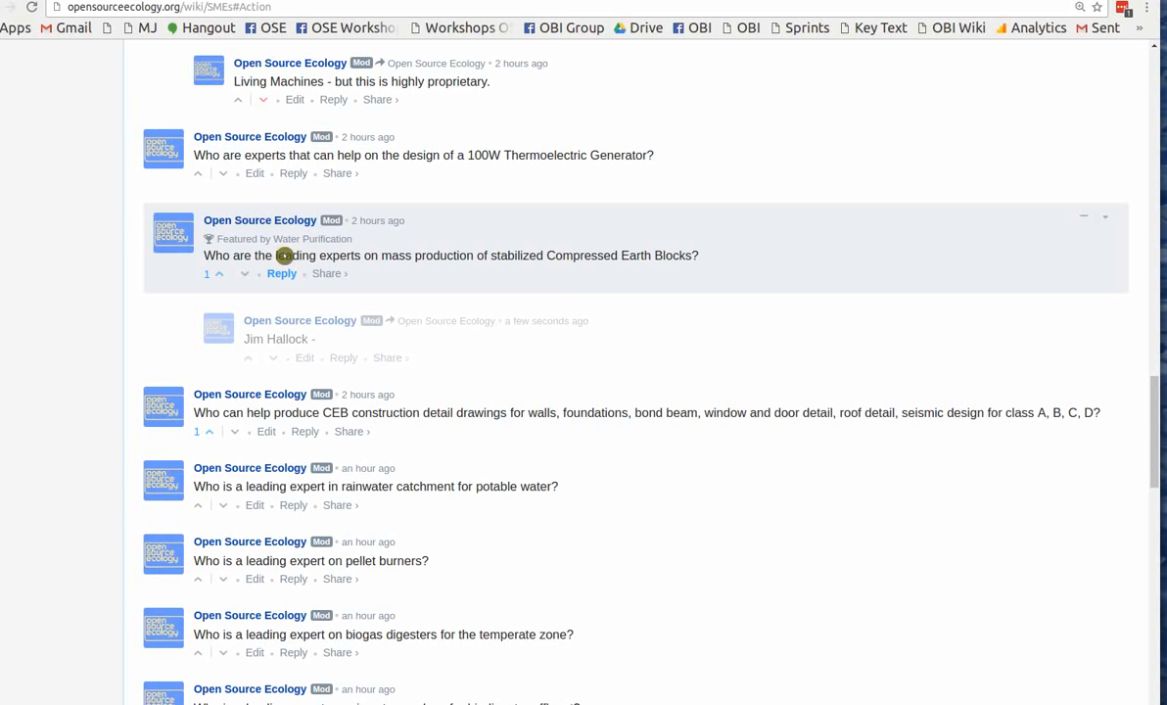
mouse_move(357, 379)
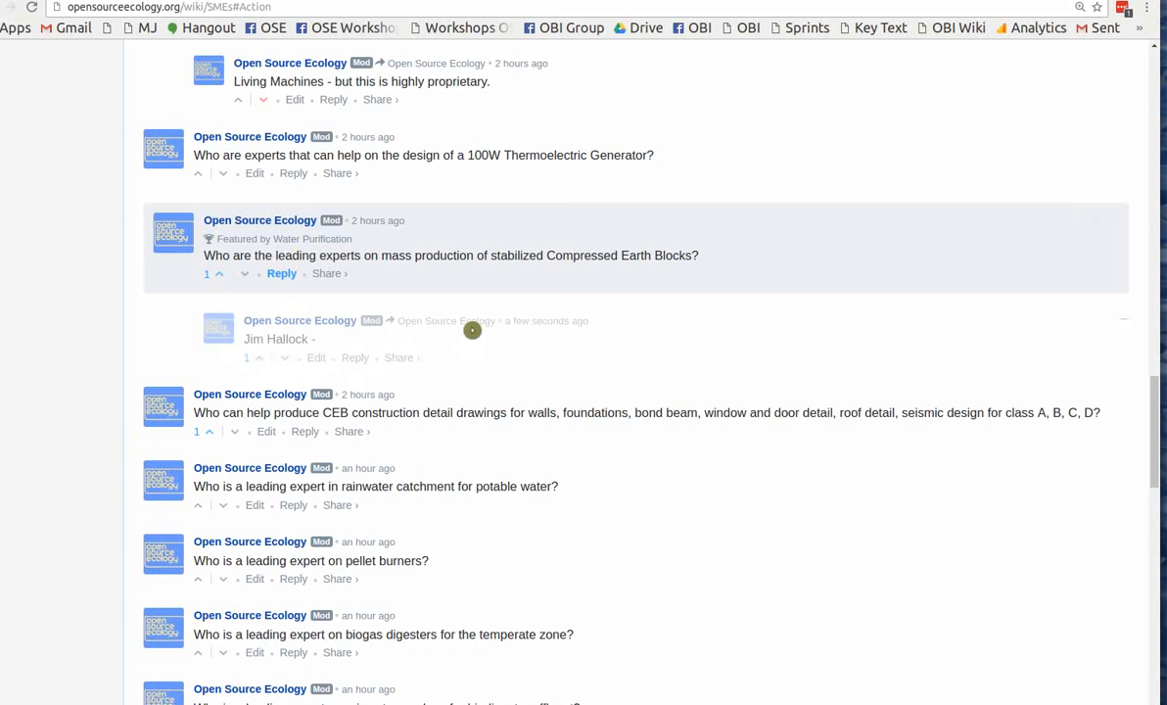
mouse_move(254, 382)
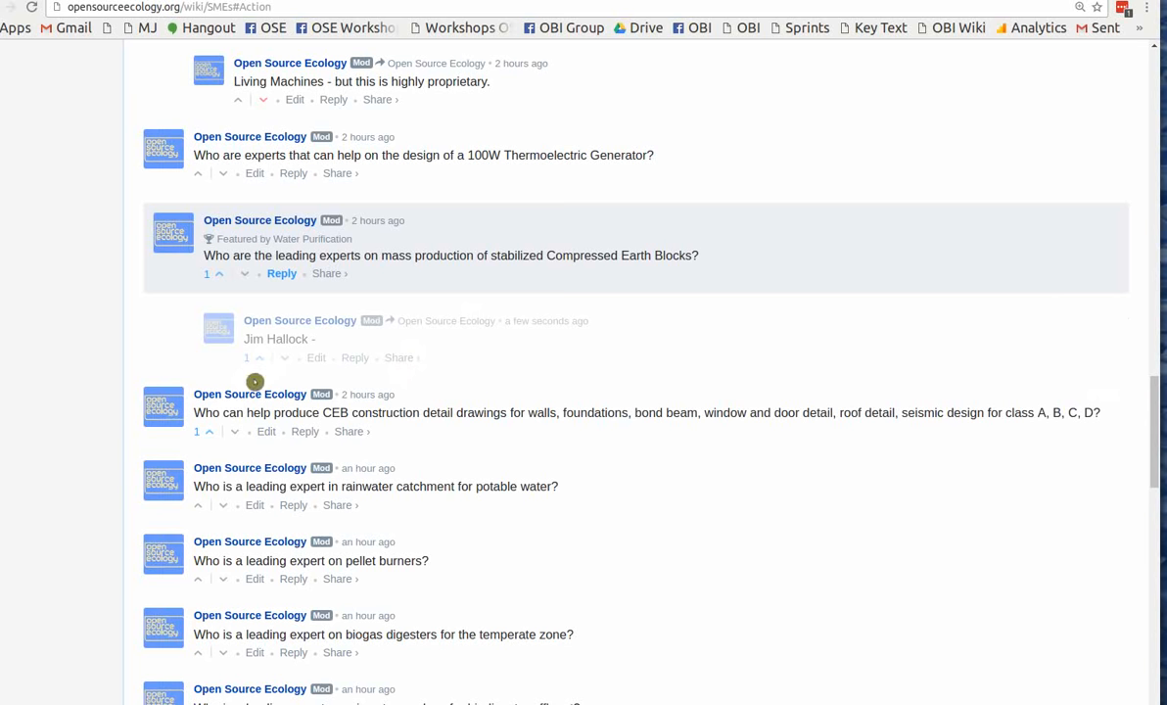
mouse_move(290, 299)
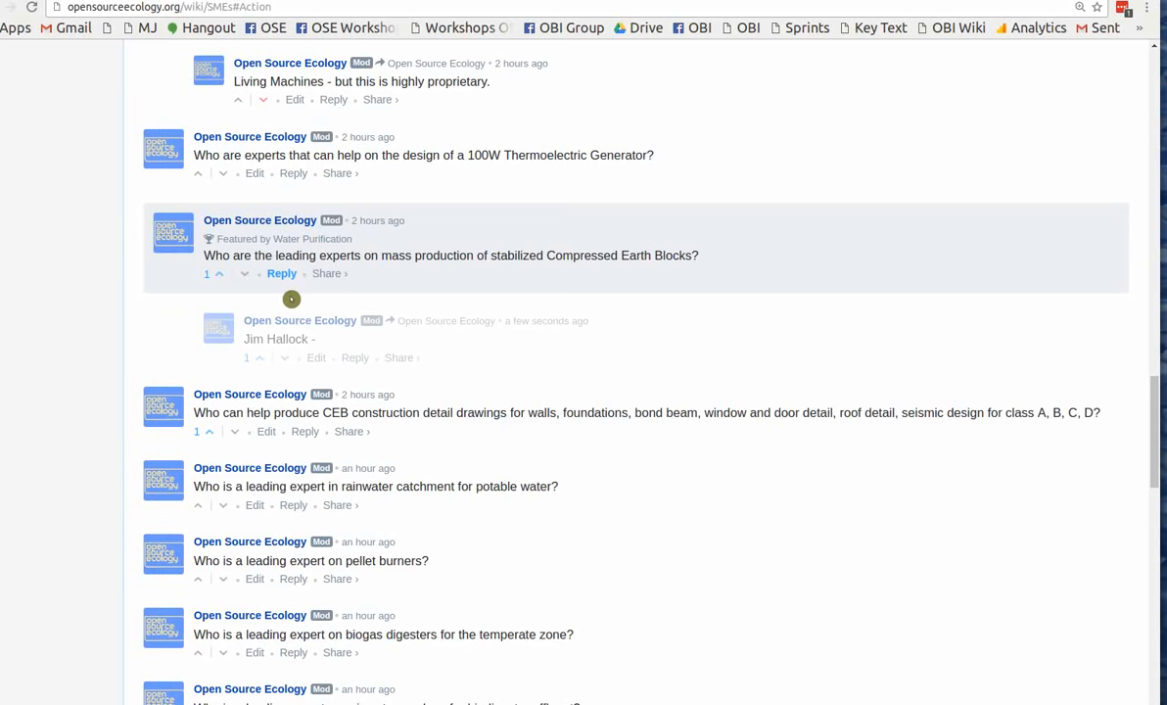
Scroll back up to the Action section and highlight text in the email template.
scroll("up", 3)
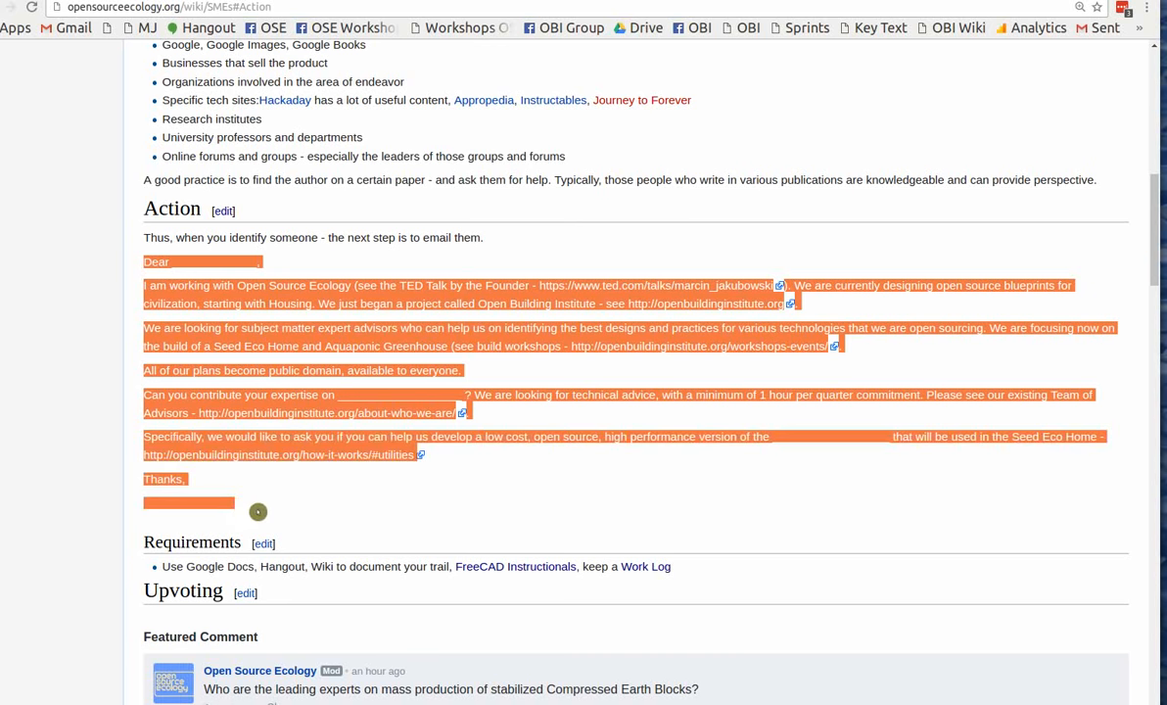
mouse_move(293, 461)
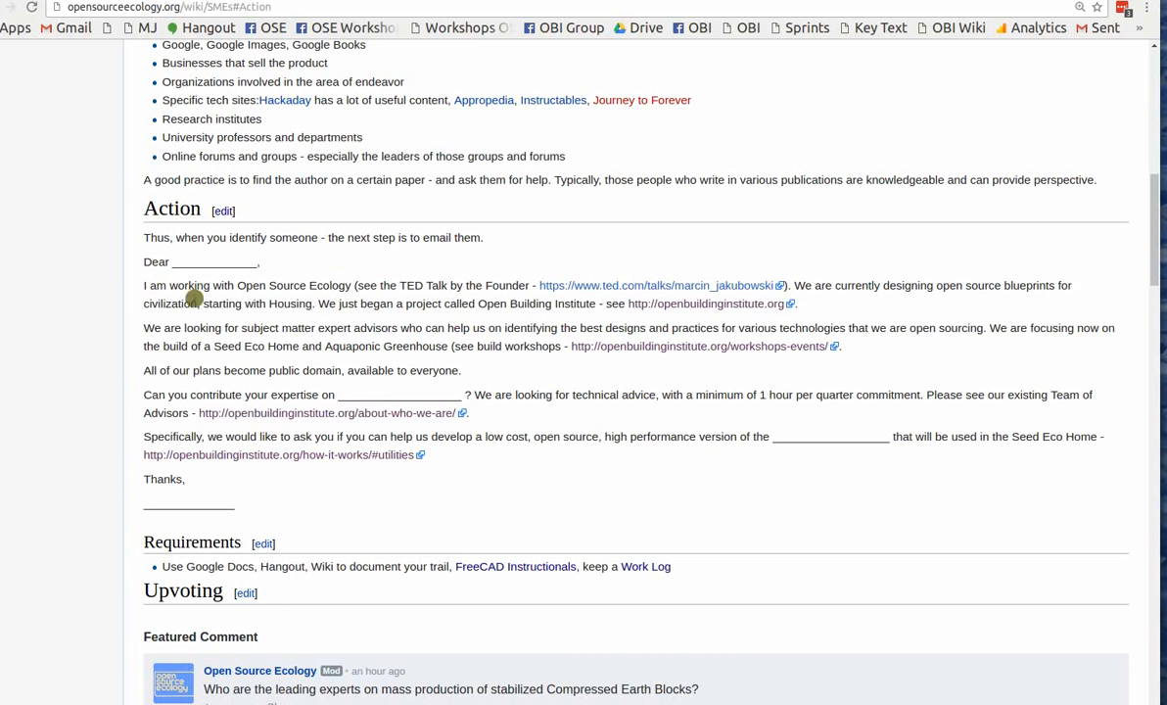
mouse_move(312, 297)
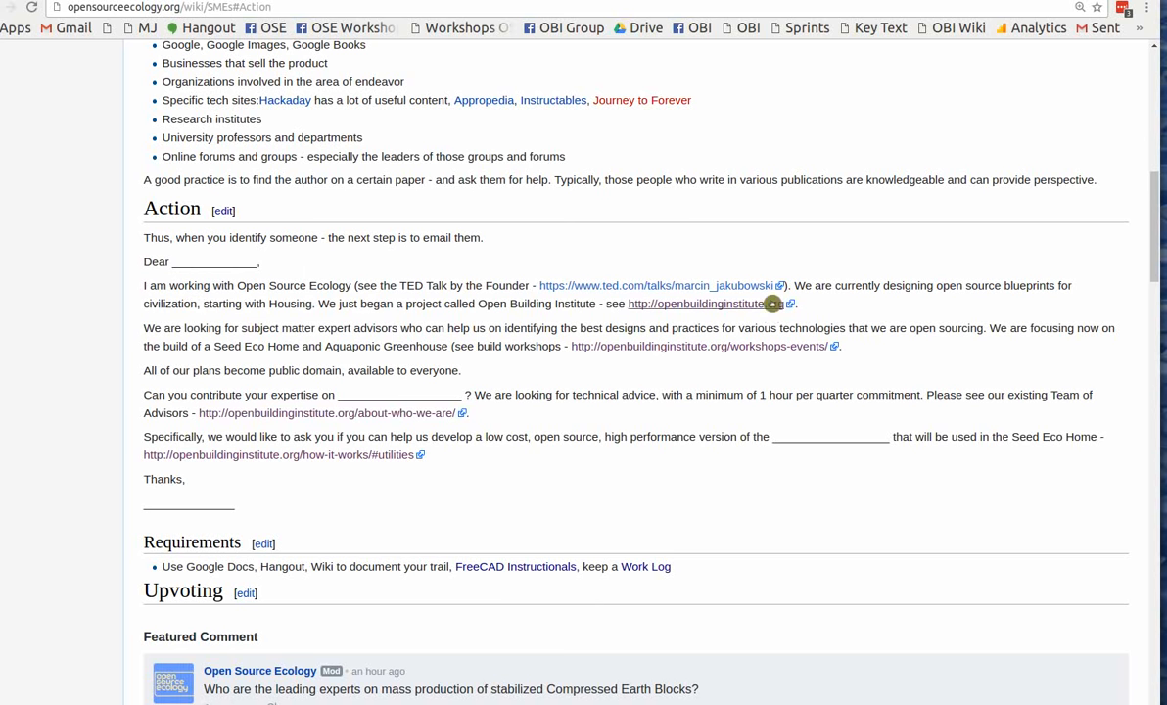
mouse_move(701, 324)
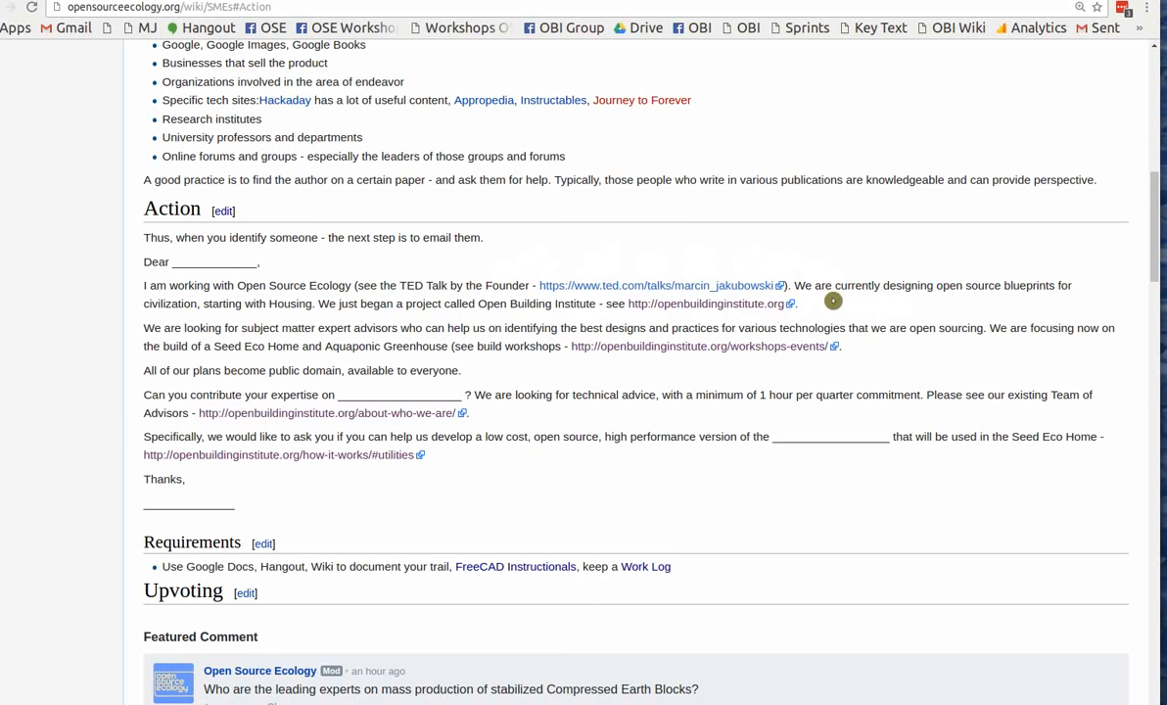
mouse_move(241, 333)
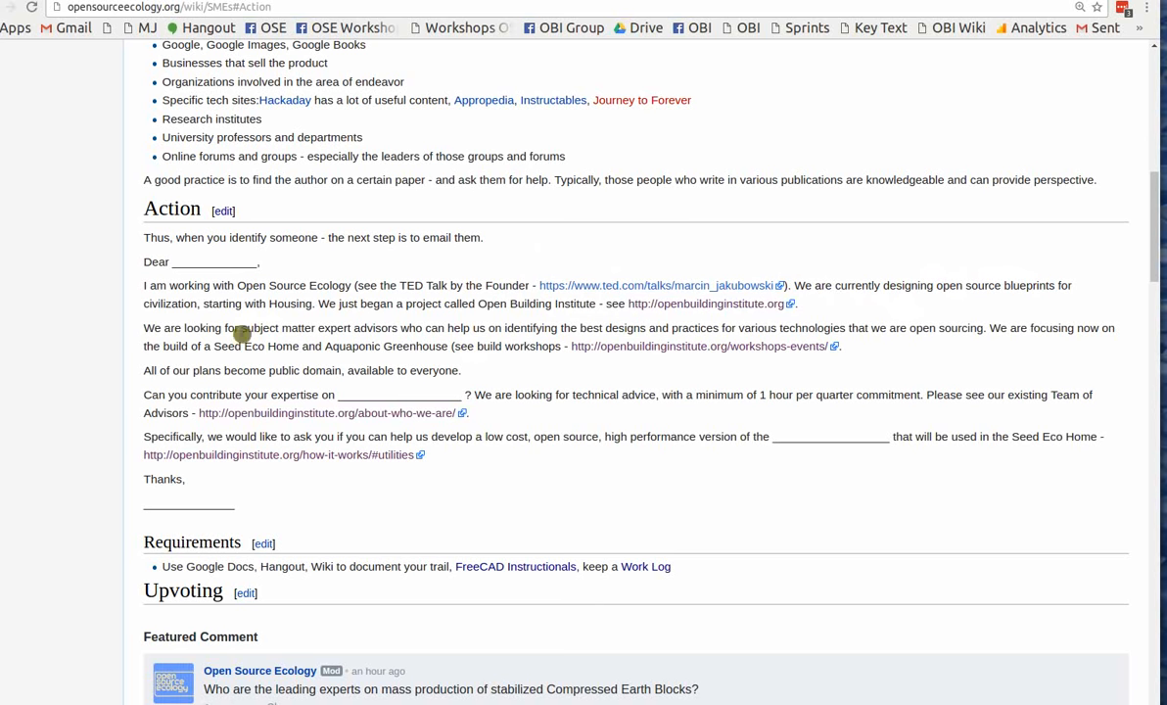
mouse_move(397, 309)
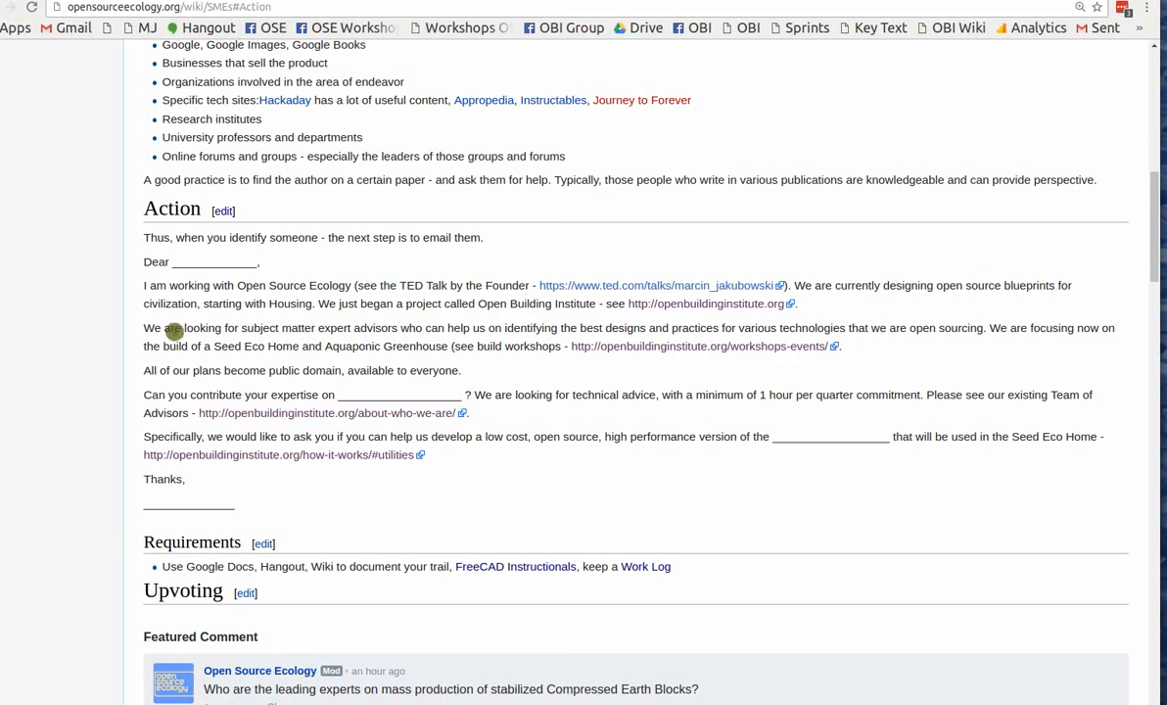
mouse_move(486, 341)
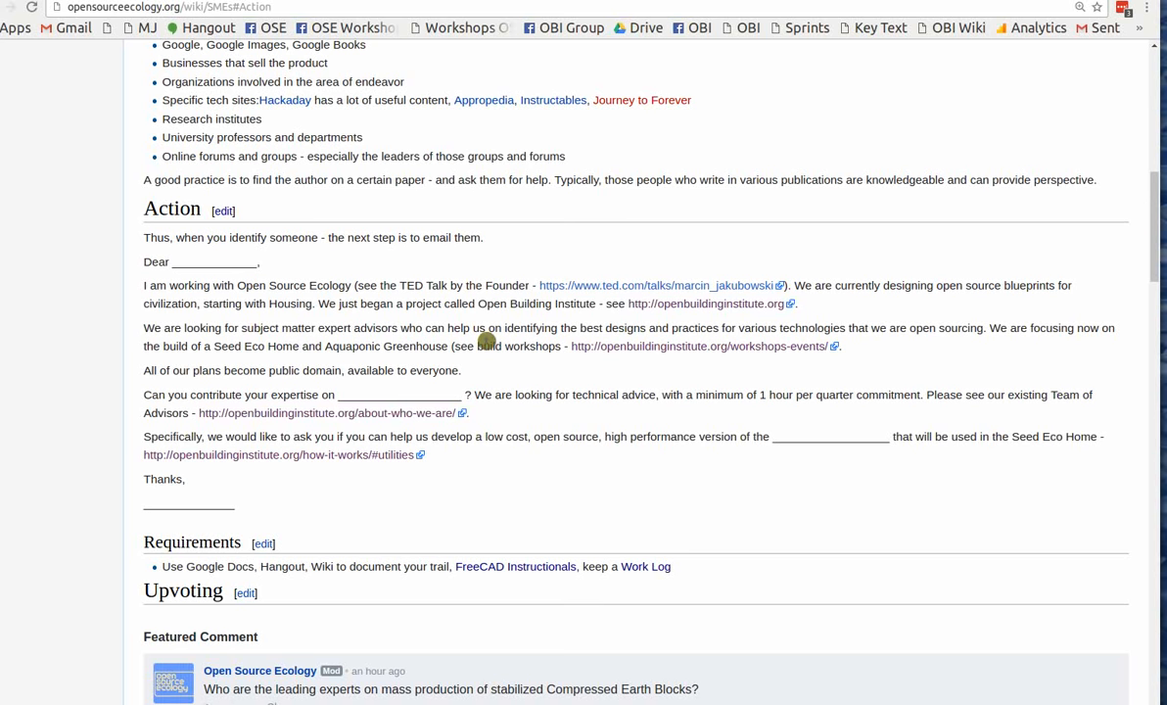
double_click(695, 346)
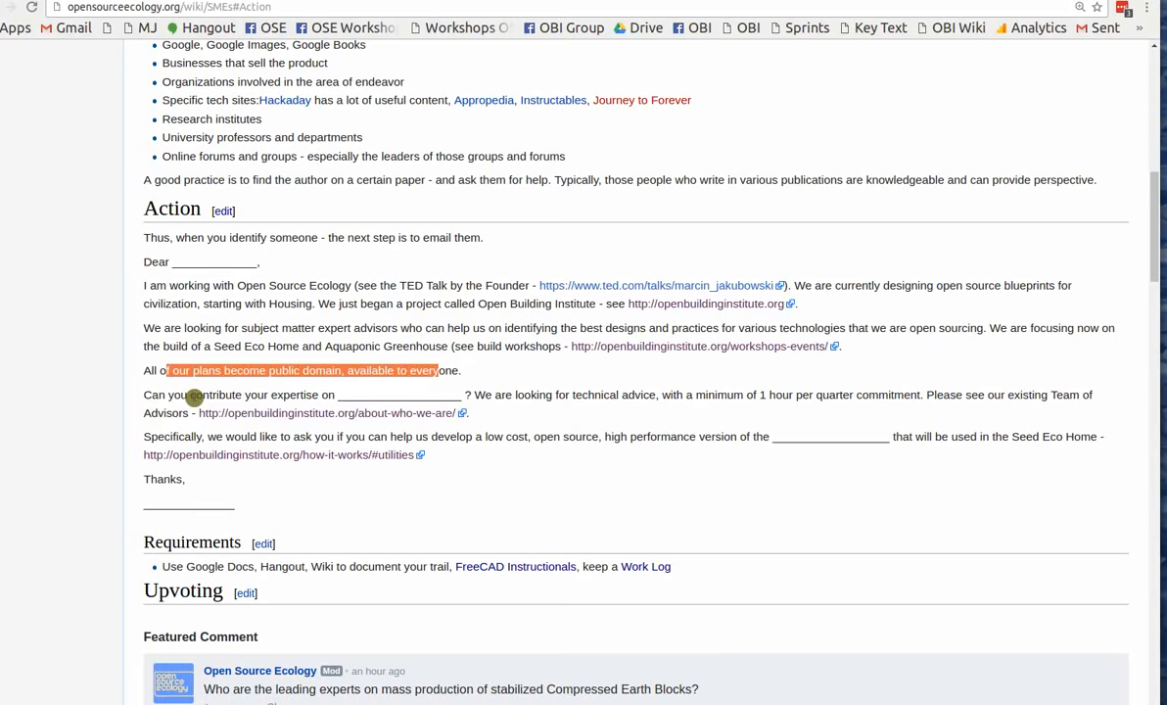
scroll("down", 3)
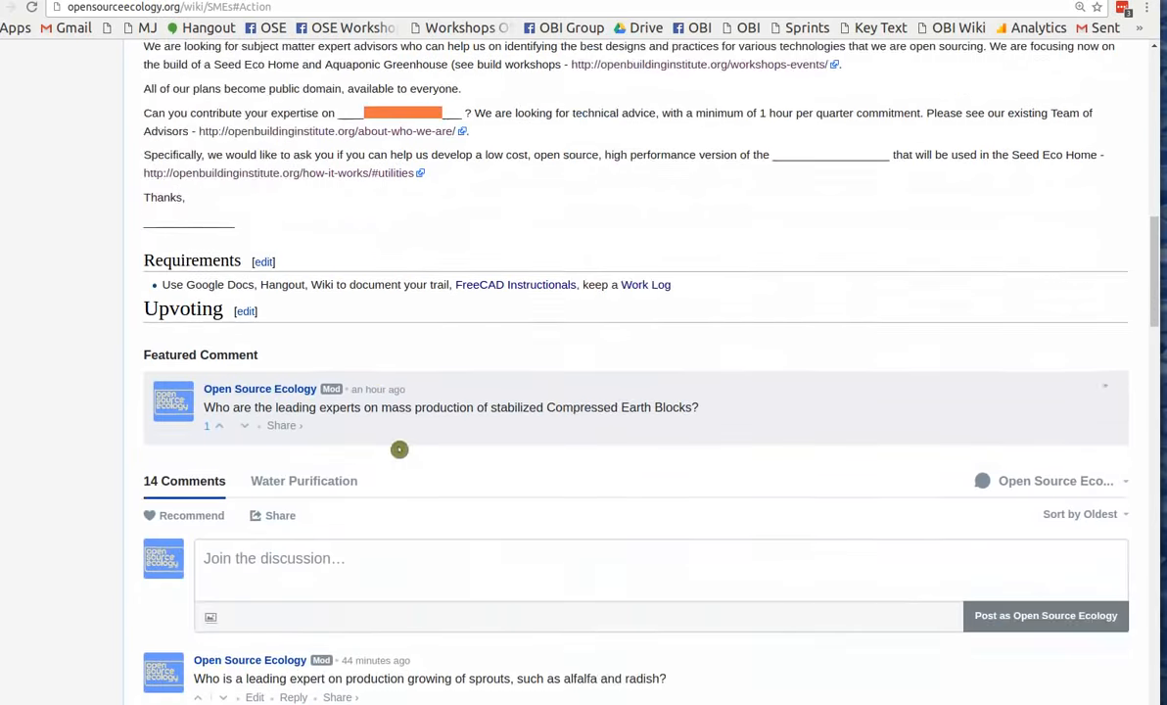
scroll("down", 3)
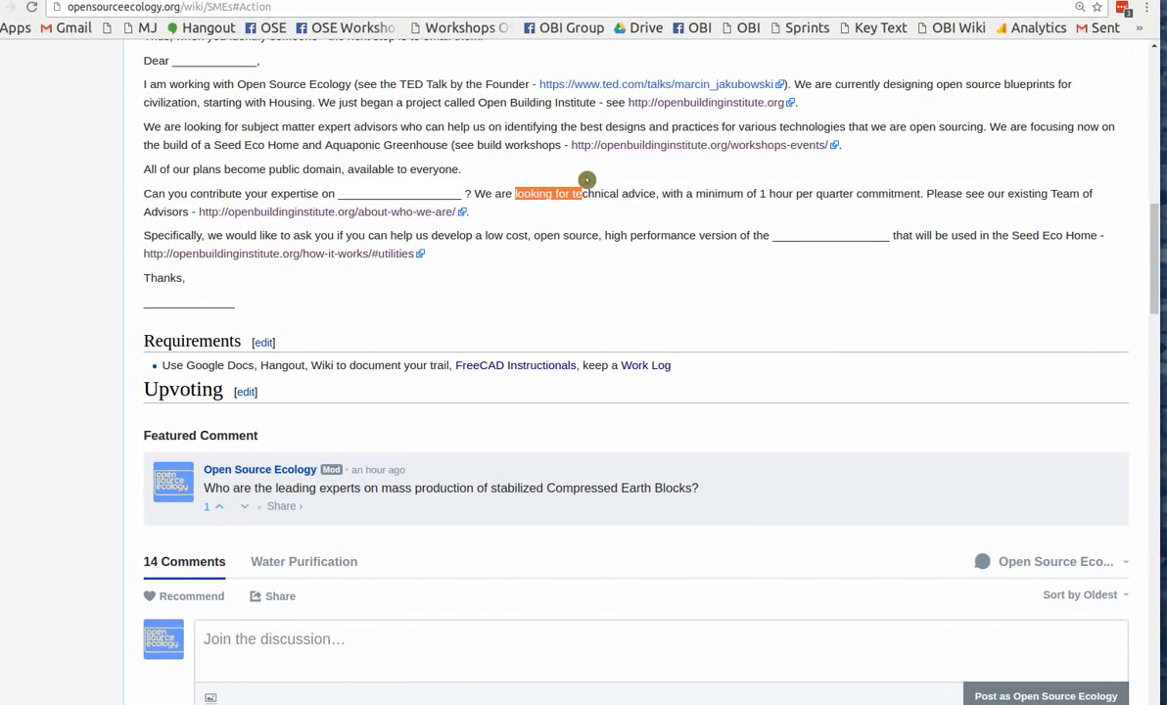
Emphasize the word 'looking' in the template and walk through the rest of it.
left_click(602, 193)
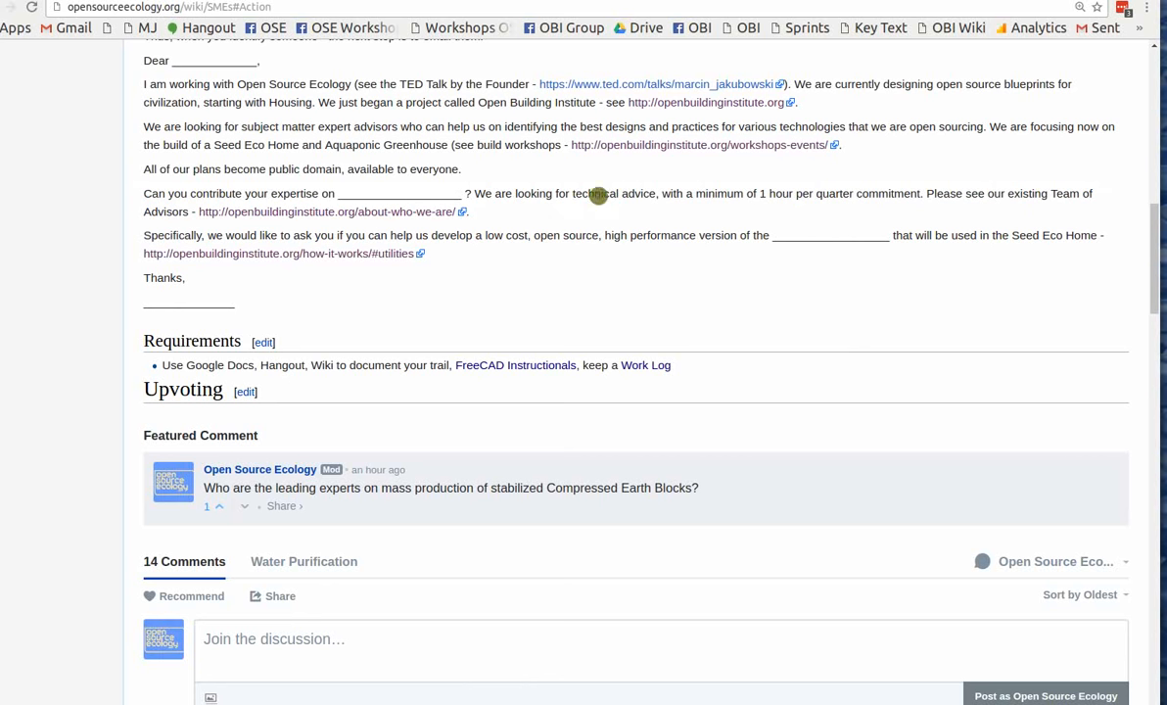
double_click(532, 193)
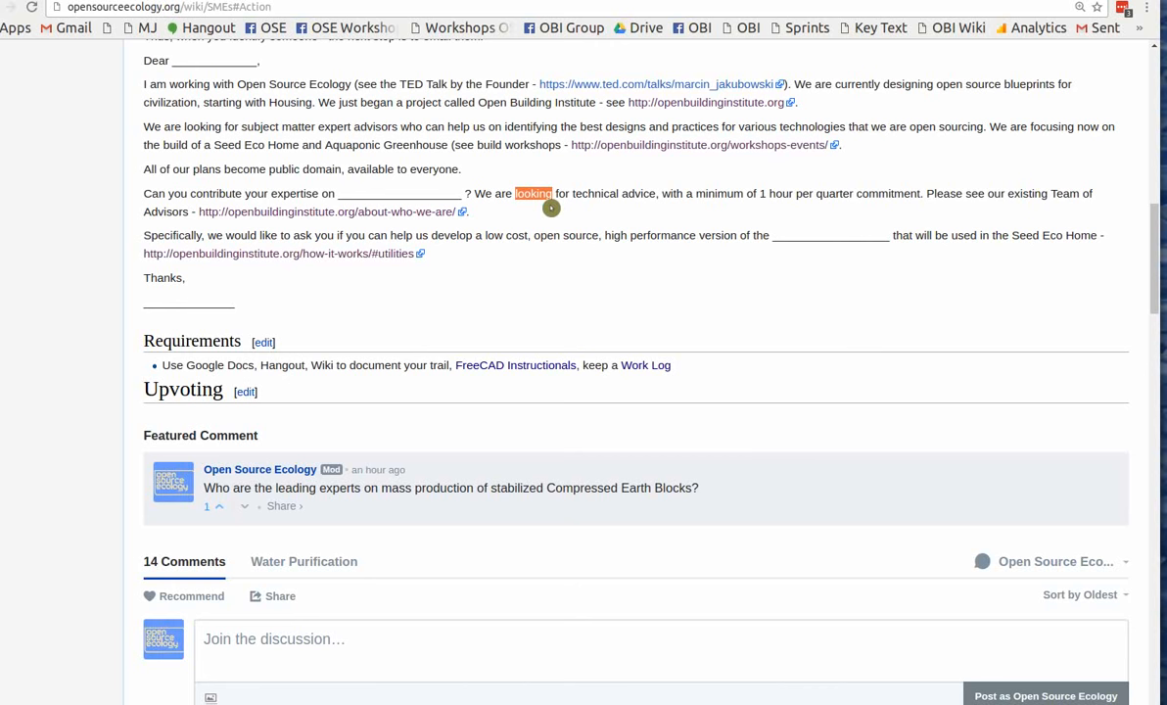
scroll("down", 3)
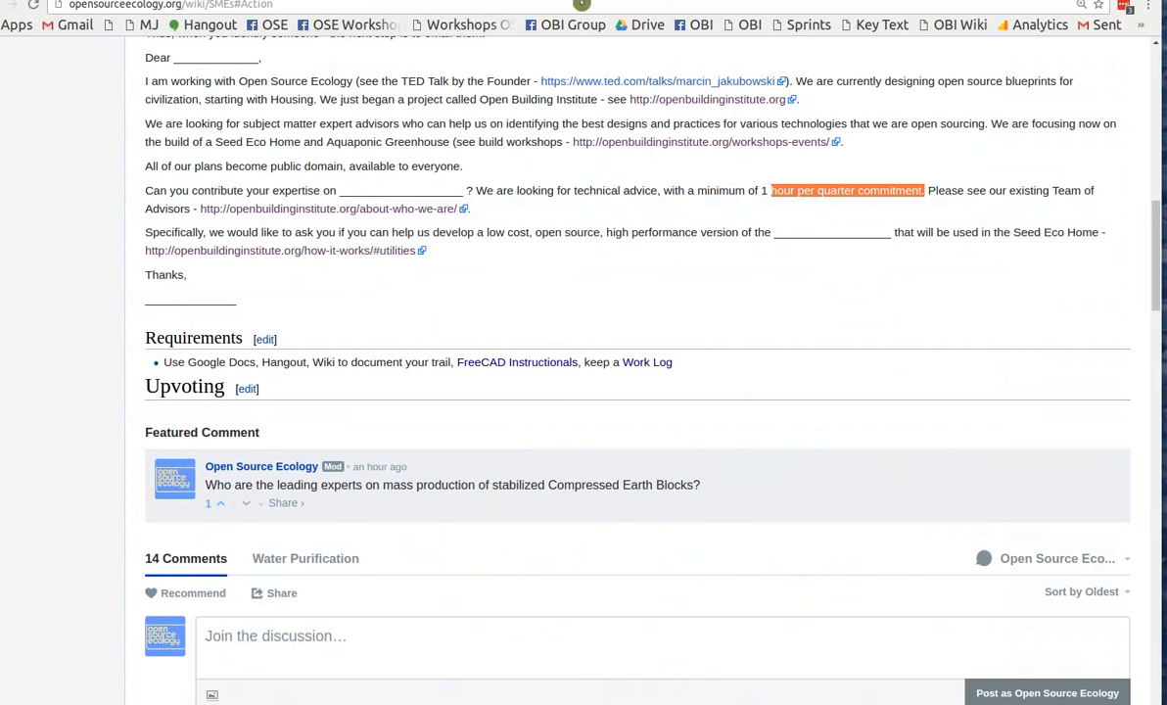
mouse_move(430, 234)
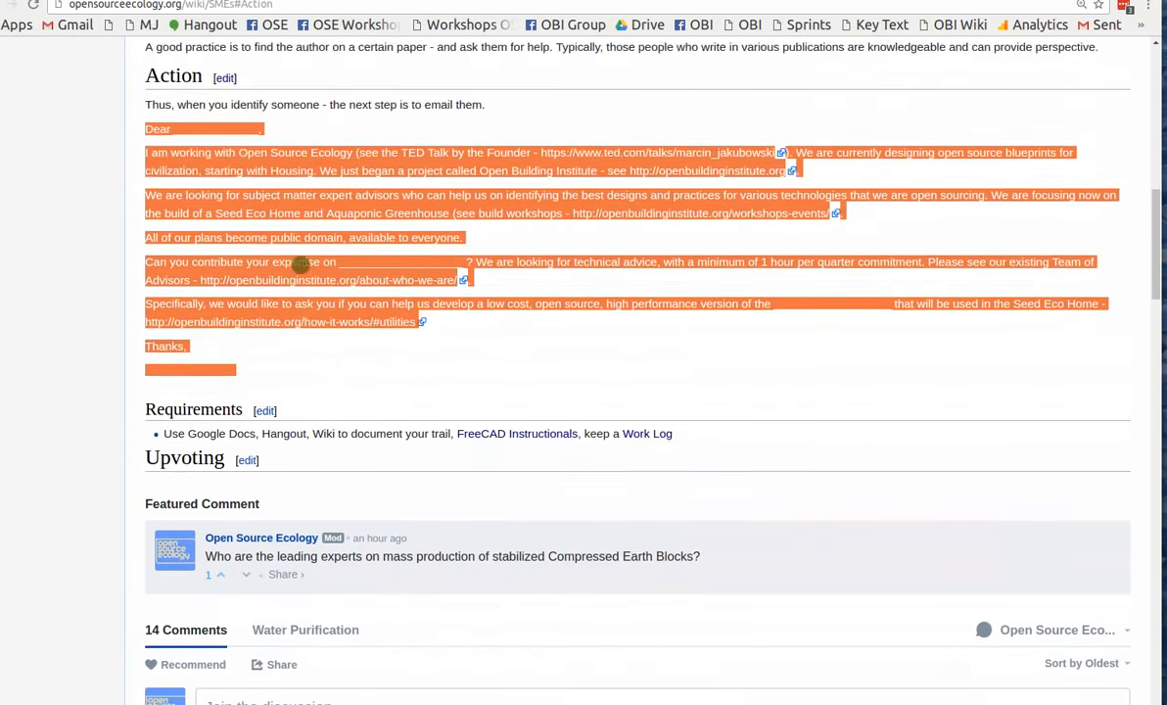
scroll("down", 3)
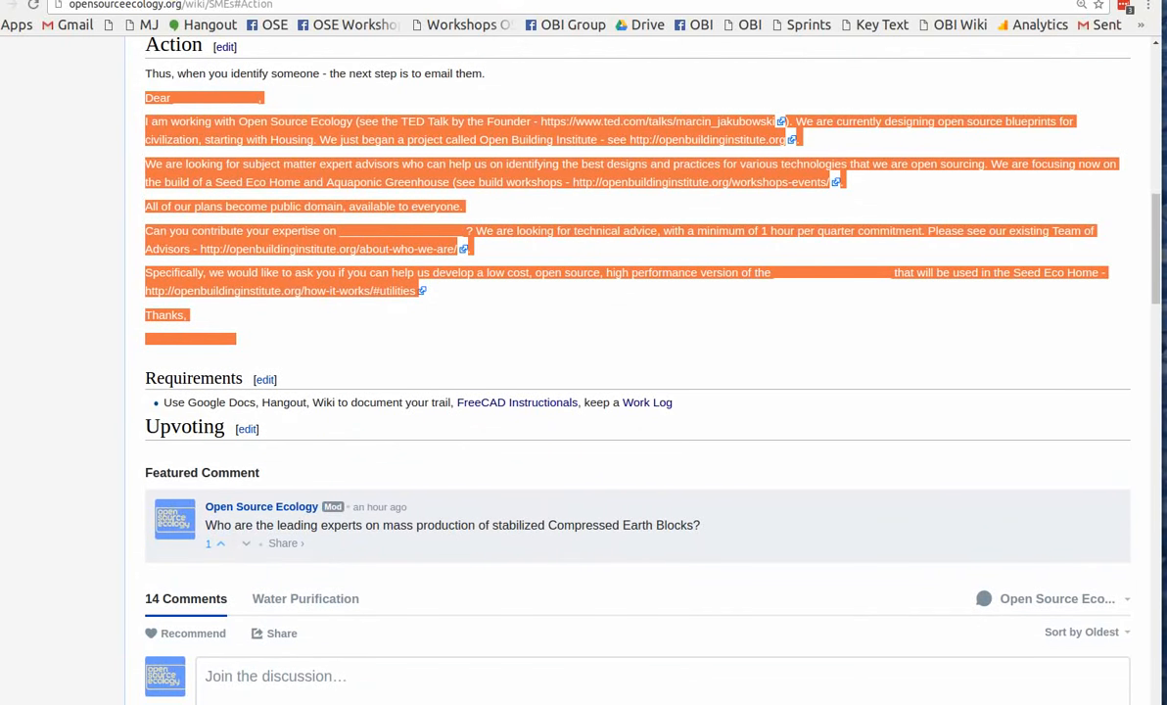
scroll("down", 3)
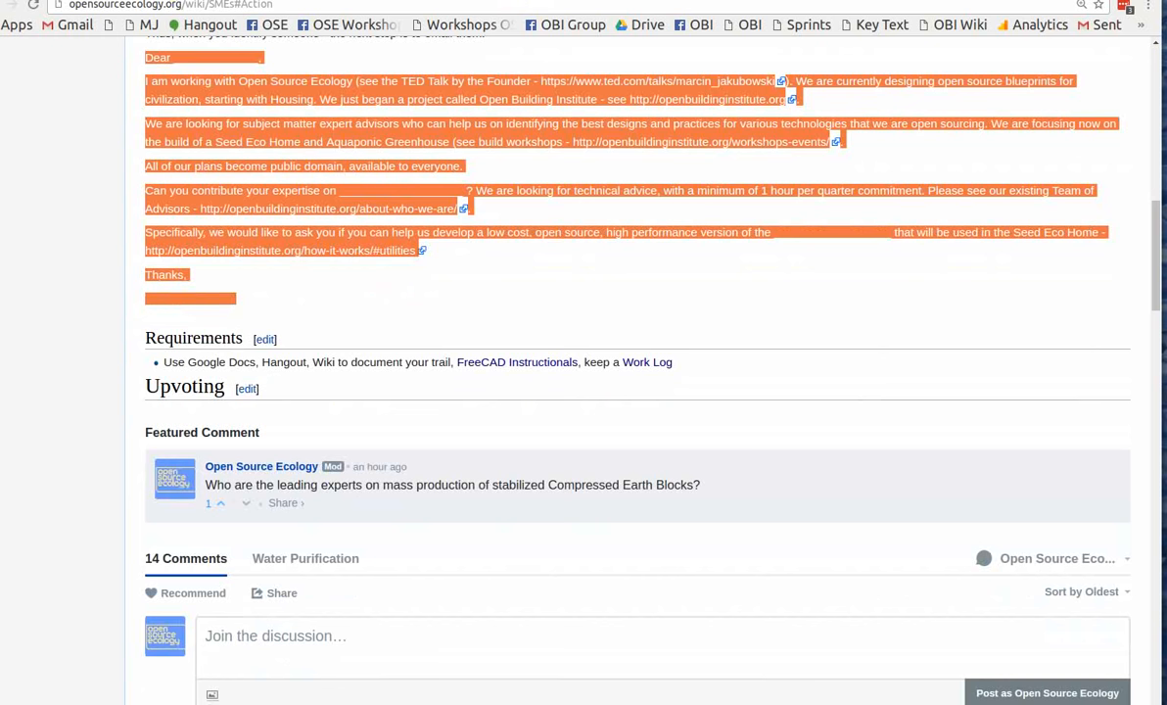
scroll("up", 3)
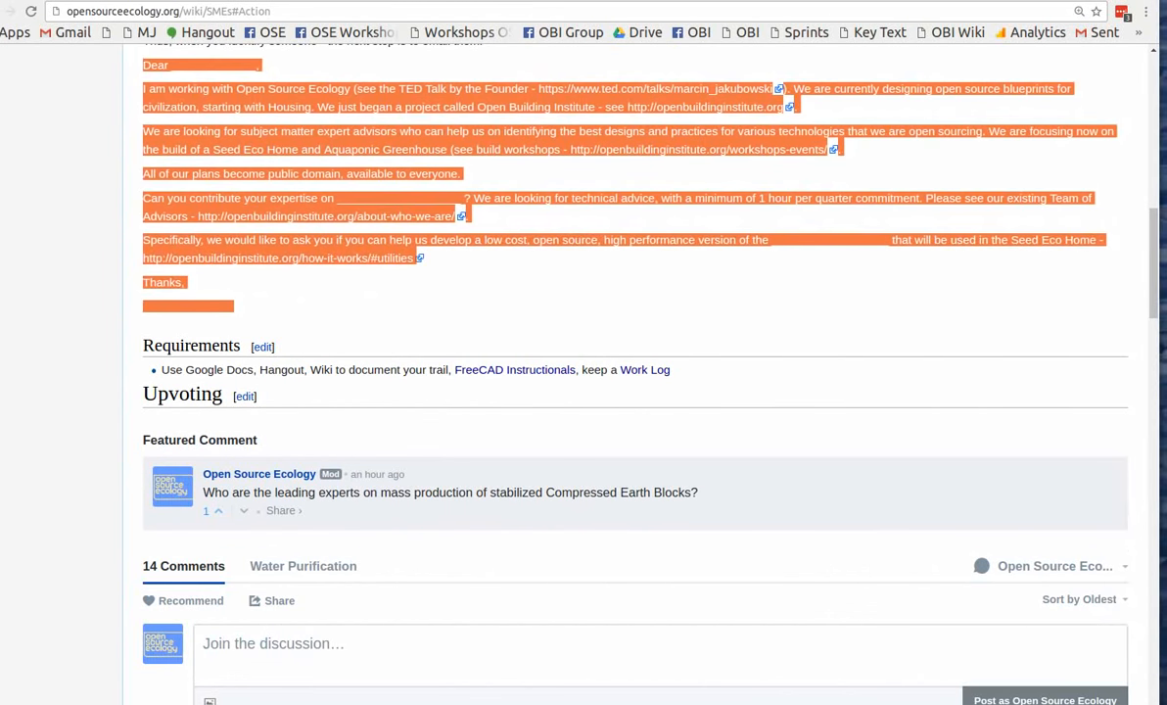
Clear the email-template highlight and scroll to the Compressed Earth Blocks question and the expert questions below it.
left_click(343, 301)
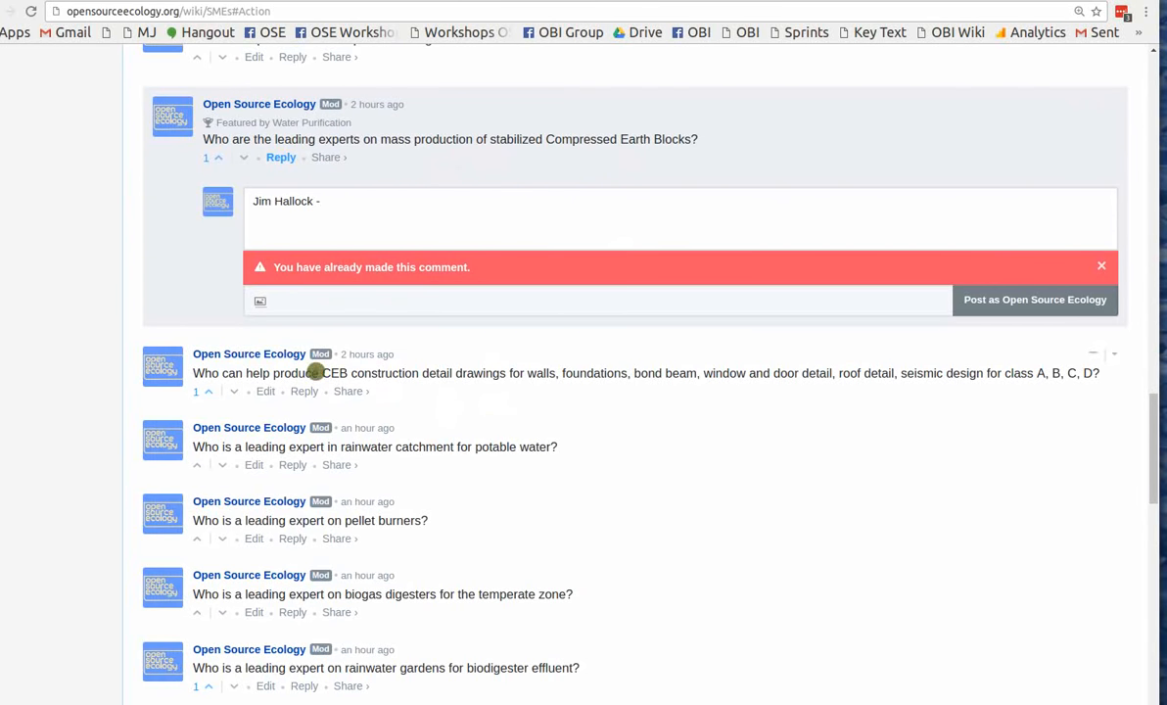
mouse_move(487, 392)
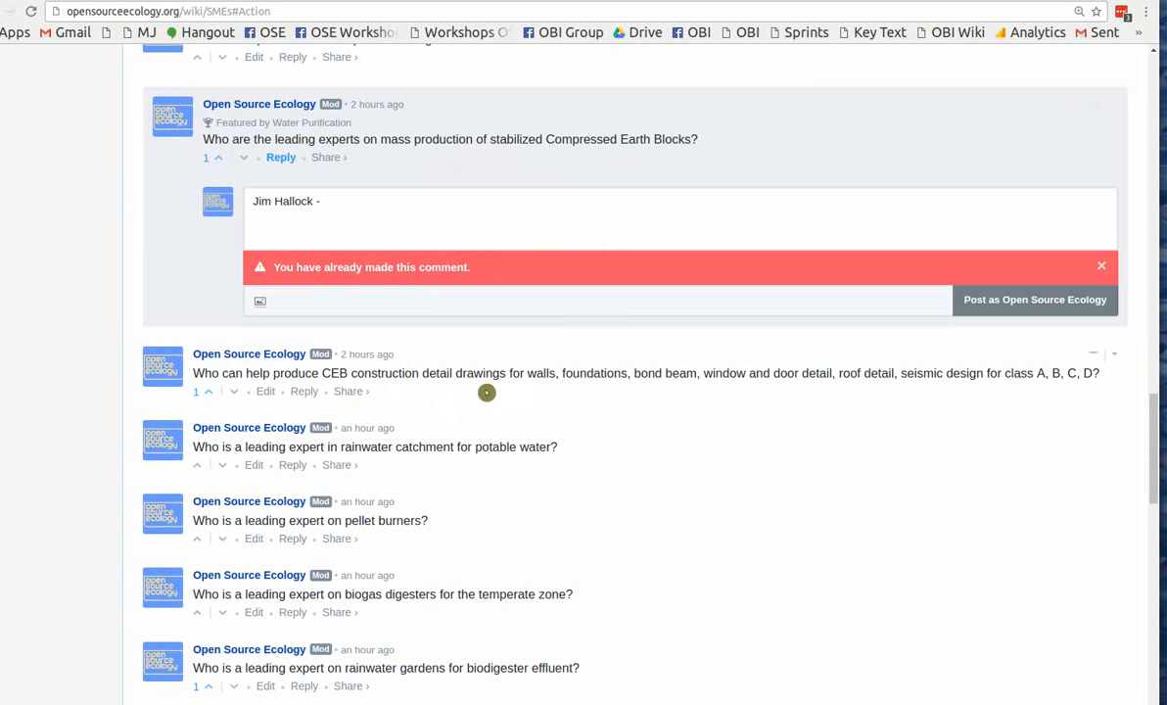
mouse_move(856, 439)
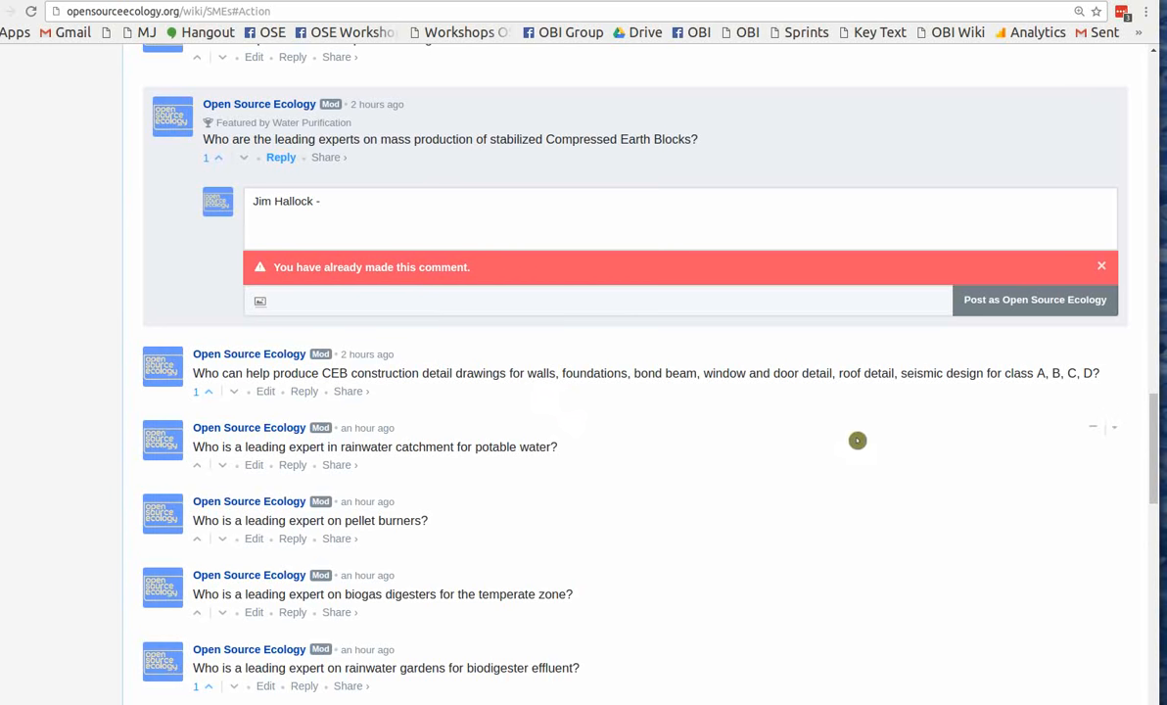
mouse_move(587, 363)
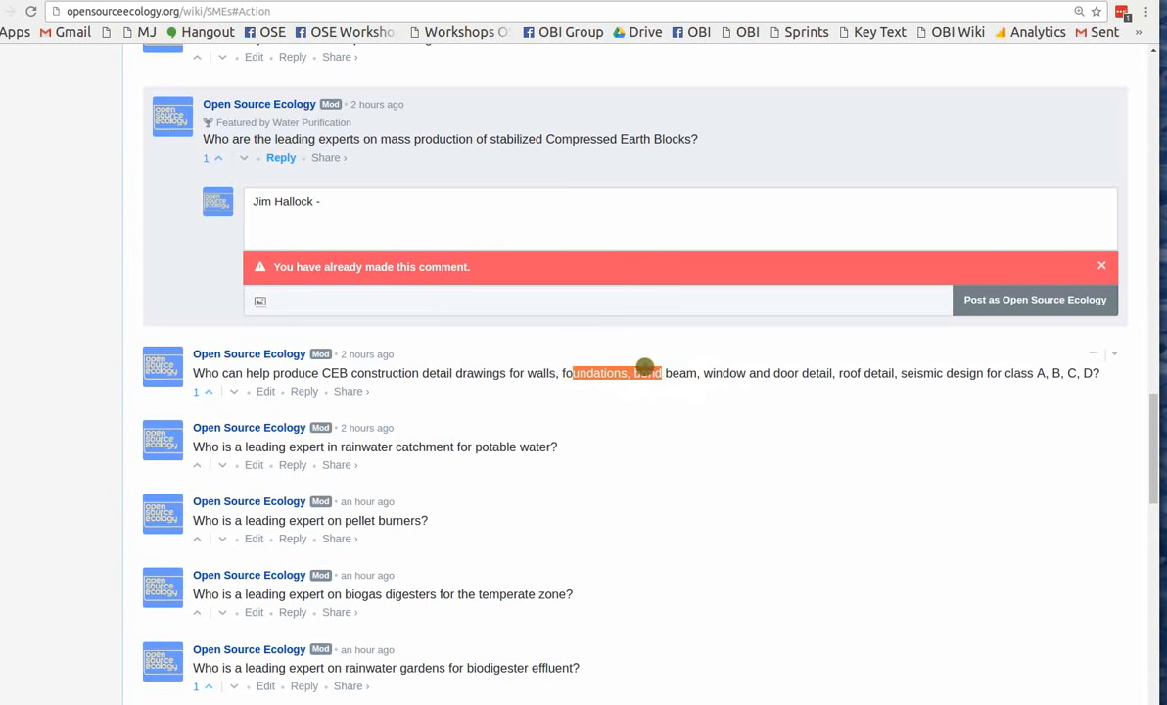
mouse_move(486, 373)
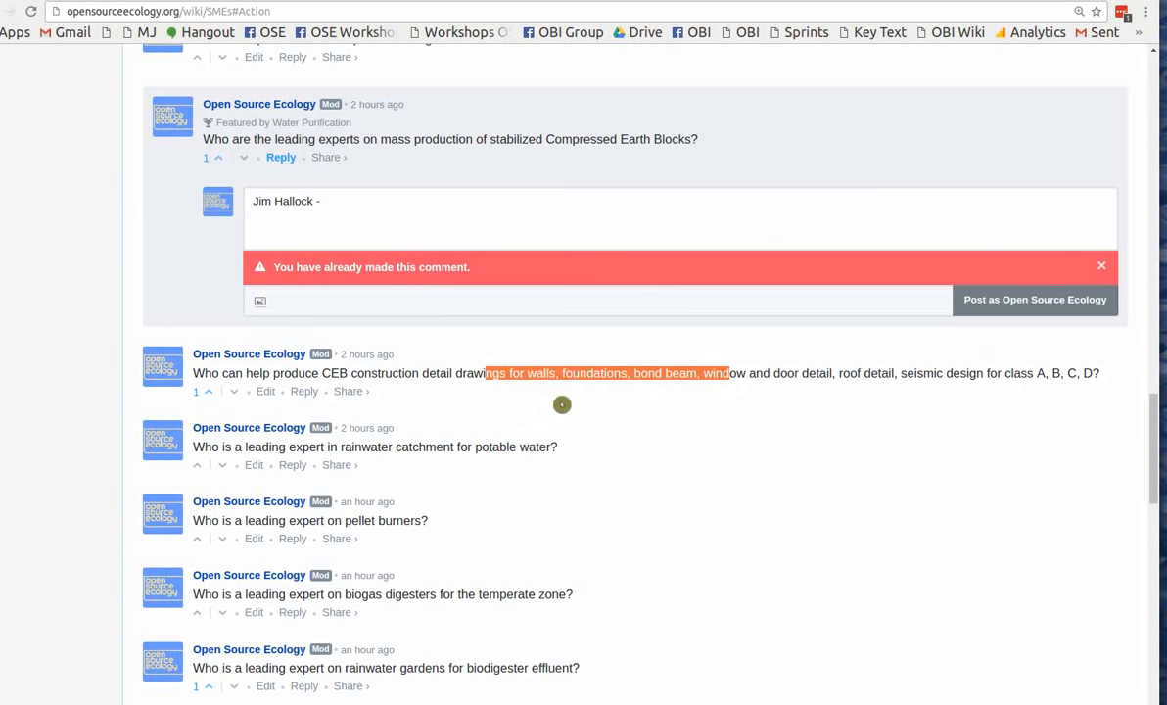
mouse_move(384, 443)
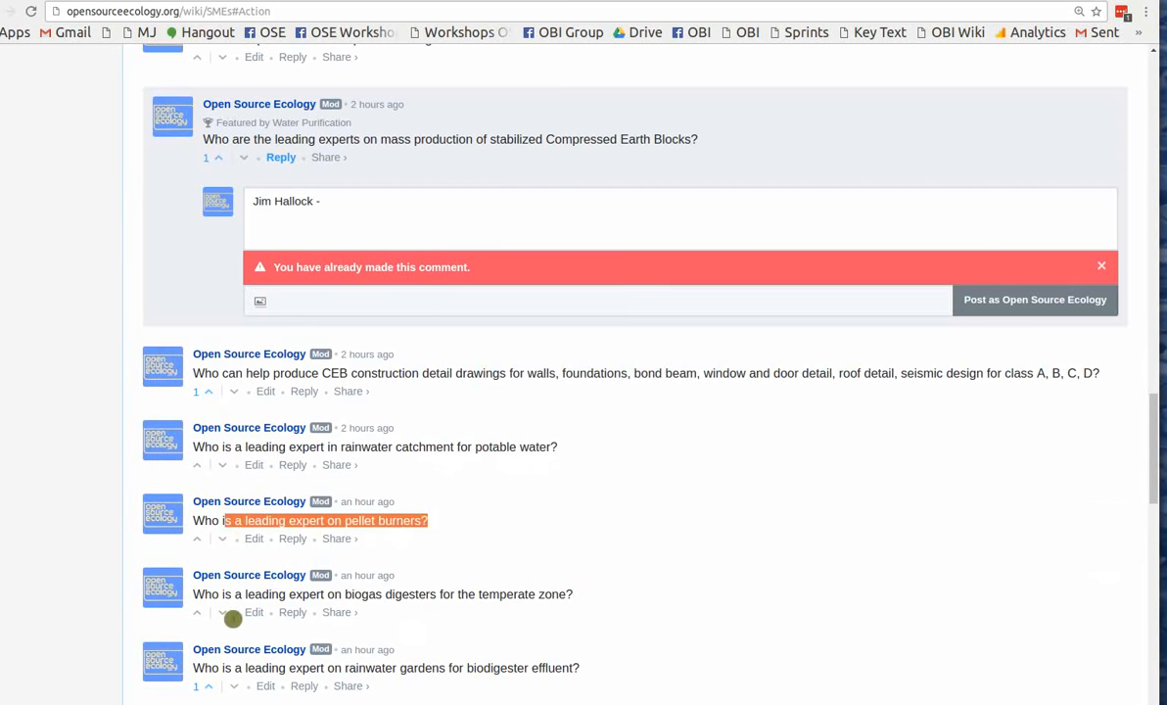
scroll("down", 3)
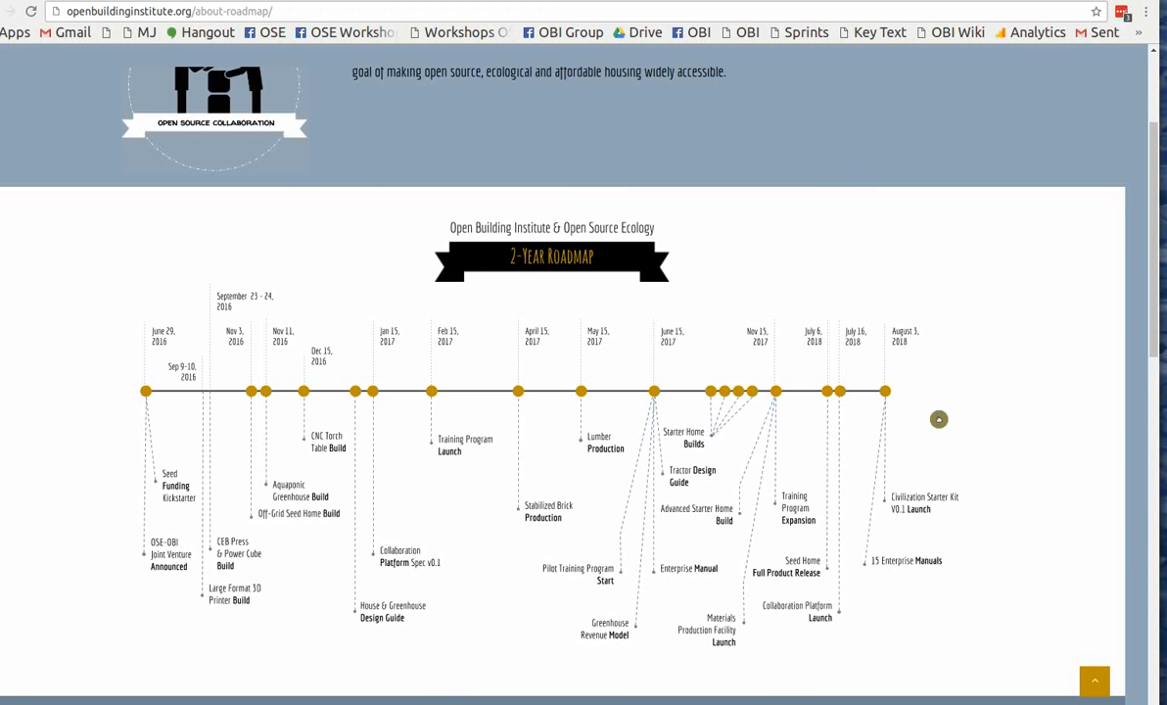
mouse_move(958, 511)
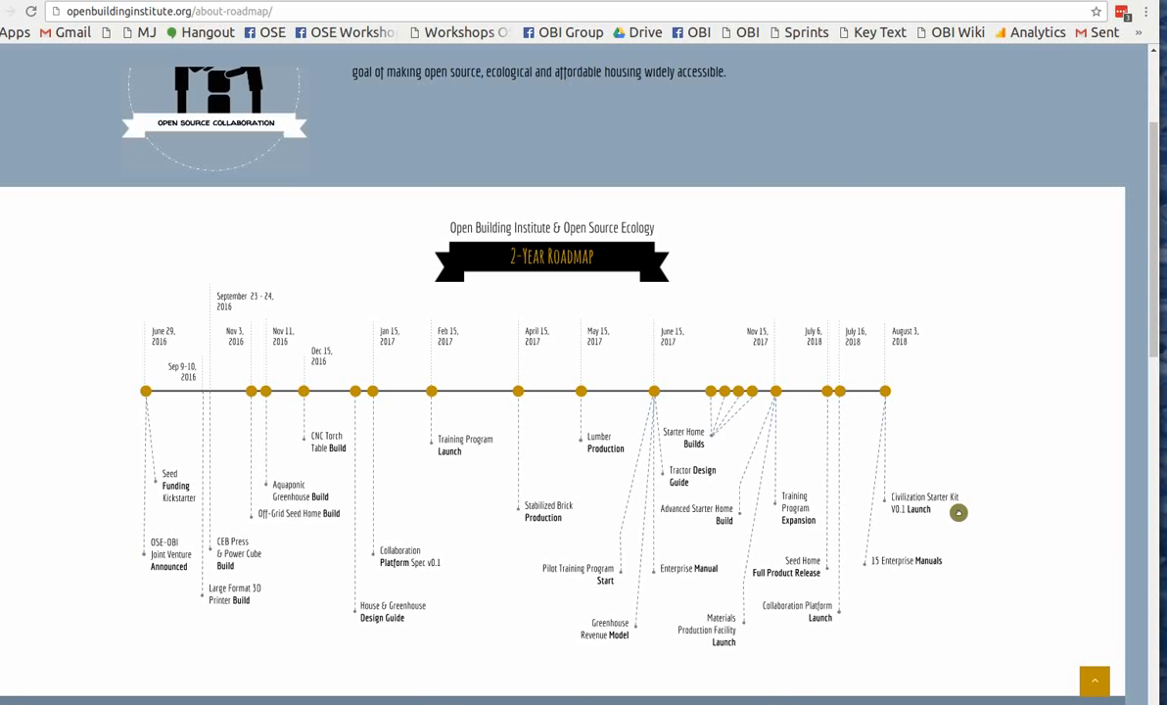
mouse_move(1127, 611)
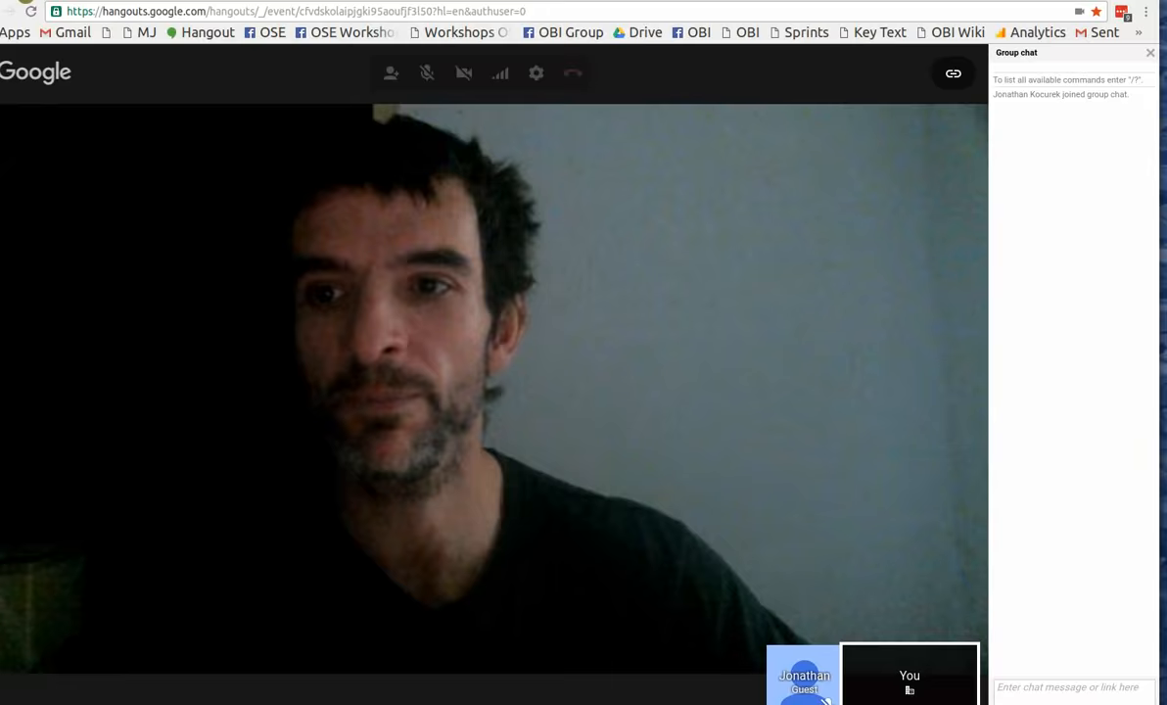
Navigate to opensourceecology.org/wiki/OSE_Design_Sprint from the OBI roadmap page.
type("opensourceecology.org/wiki/OSE_Design_Sprint")
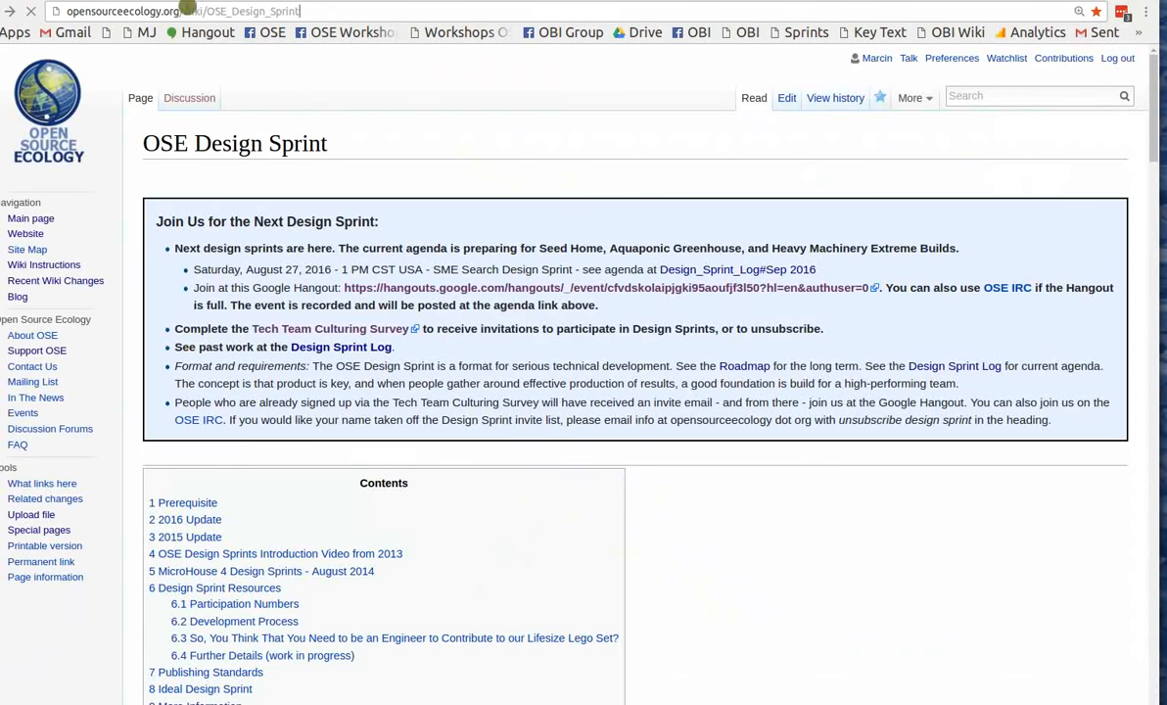